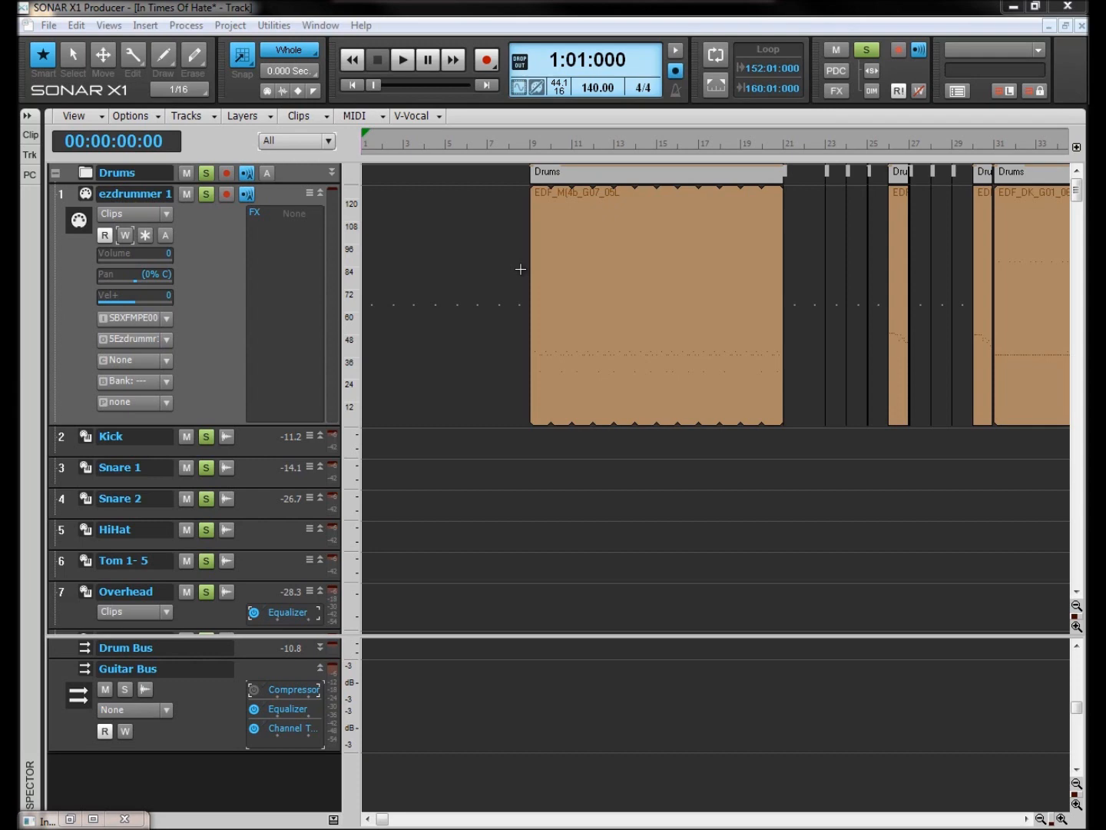
pyautogui.moveTo(375, 415)
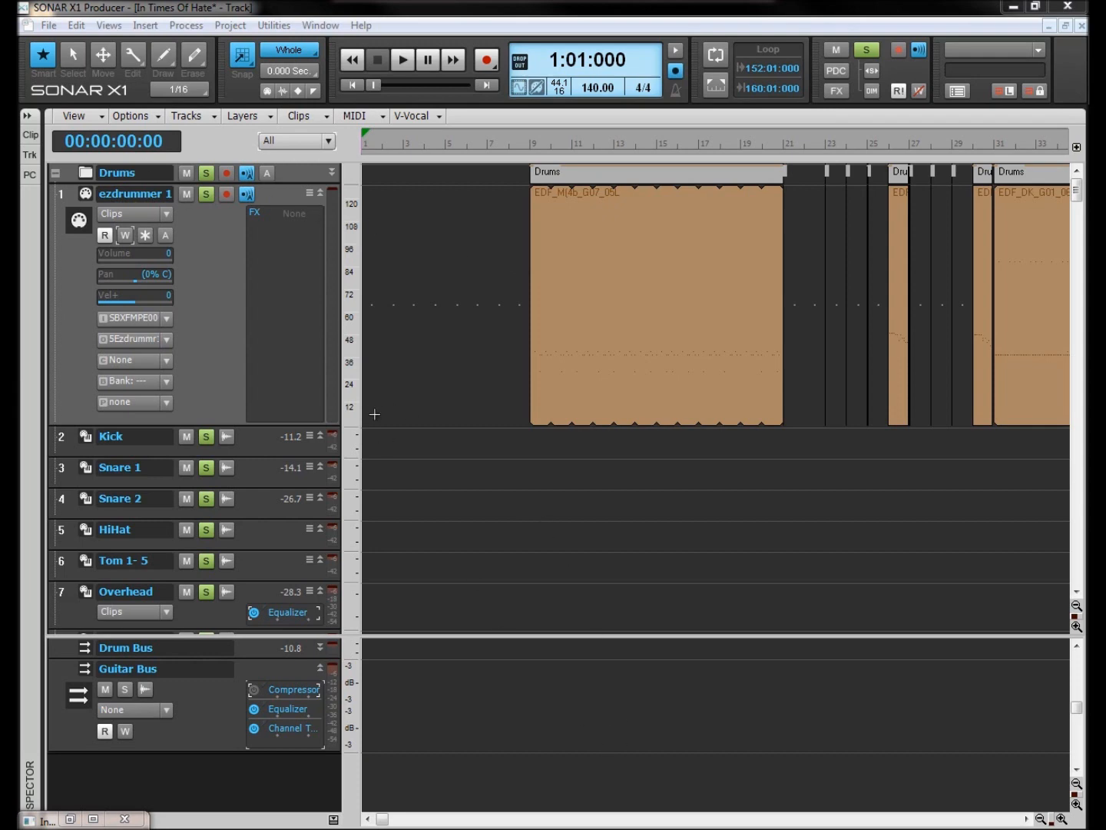
pyautogui.moveTo(428, 331)
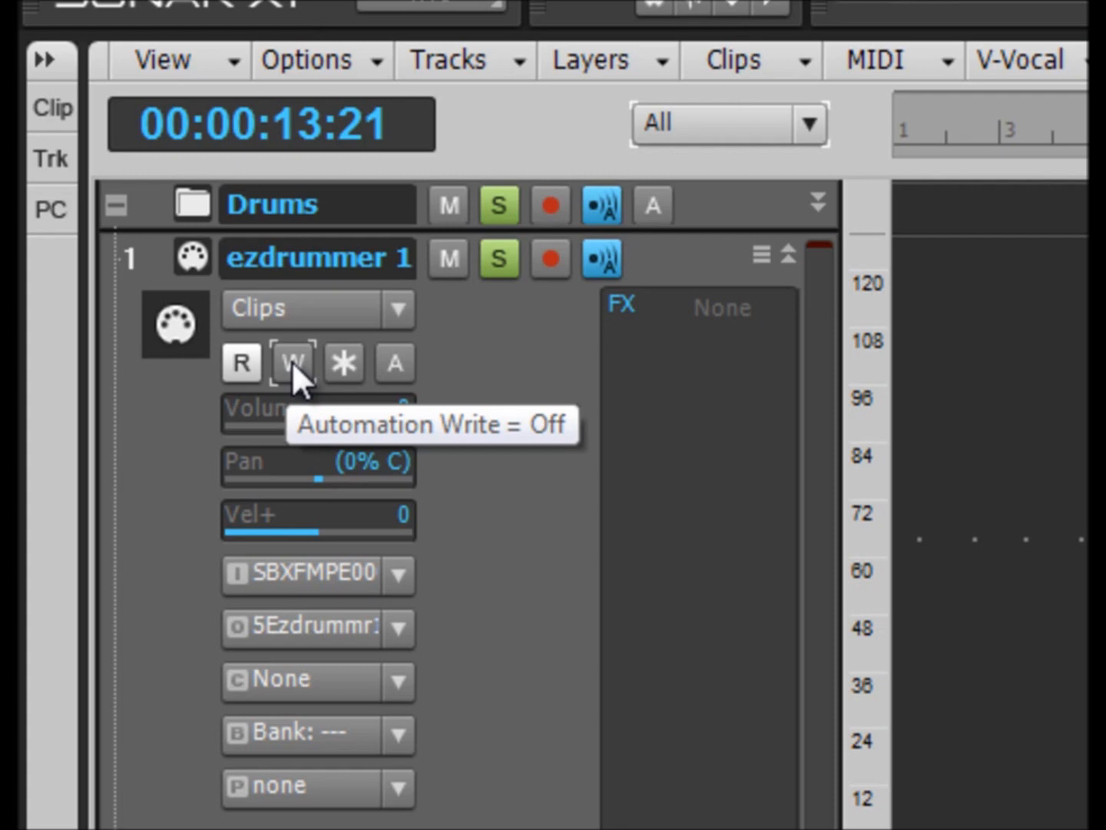
# Arm Automation Write on the ezdrummer 1 track and start playback.
pyautogui.click(291, 362)
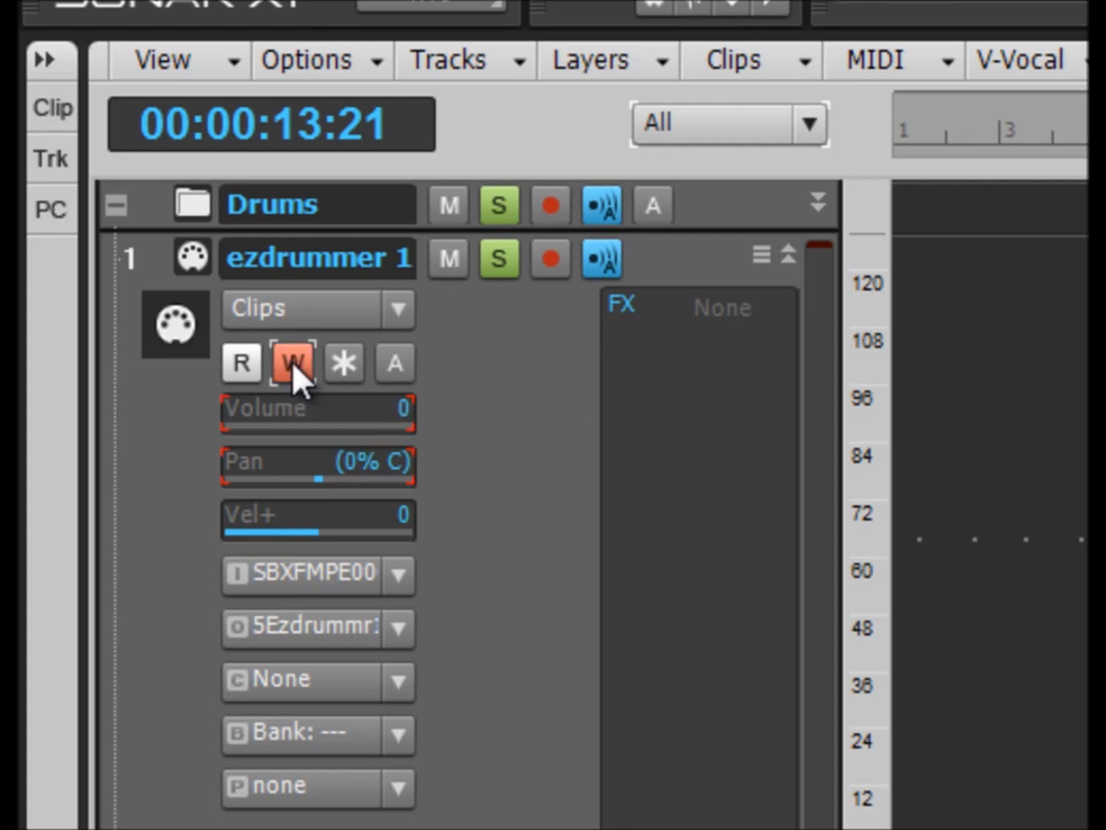
pyautogui.moveTo(641, 442)
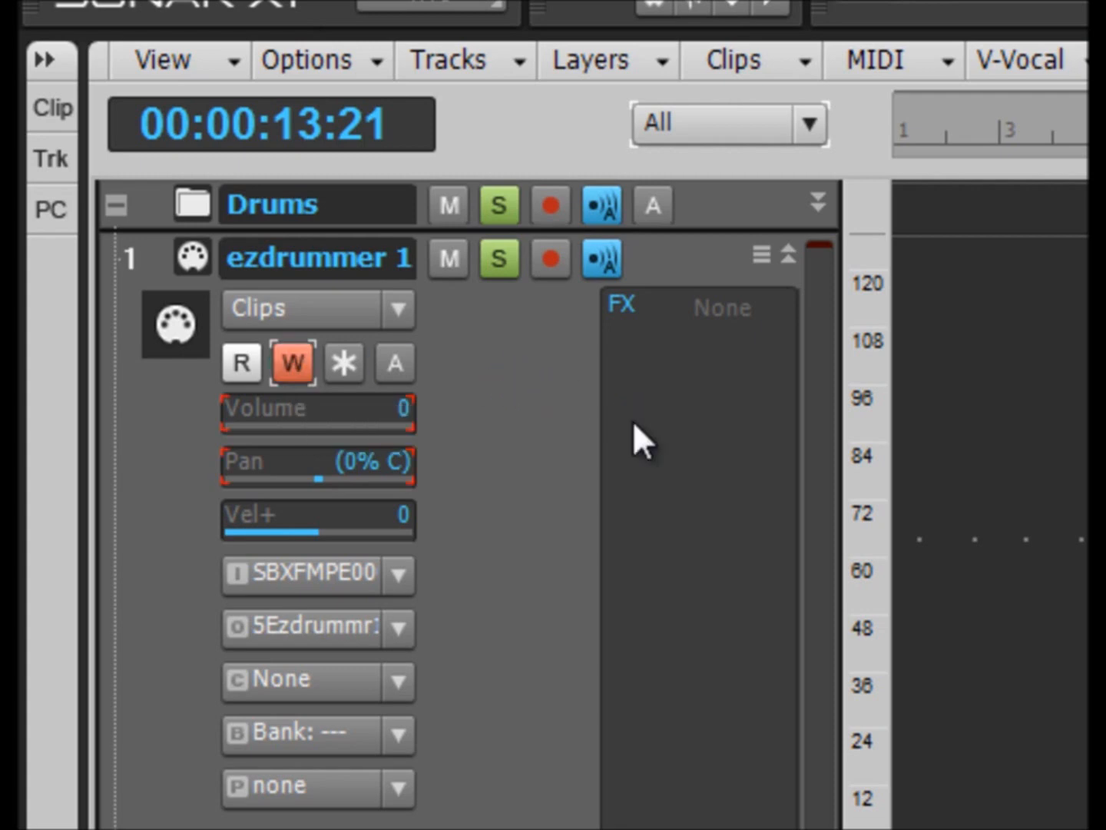
pyautogui.moveTo(438, 495)
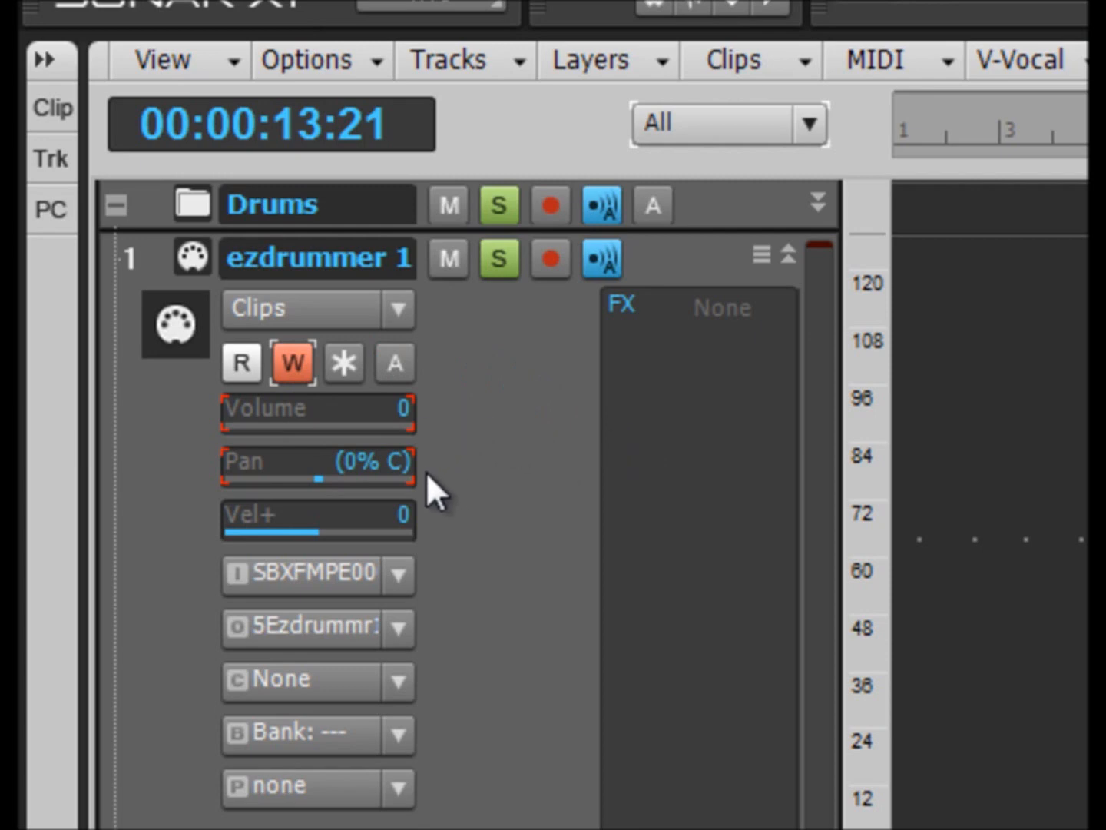
pyautogui.moveTo(430, 468)
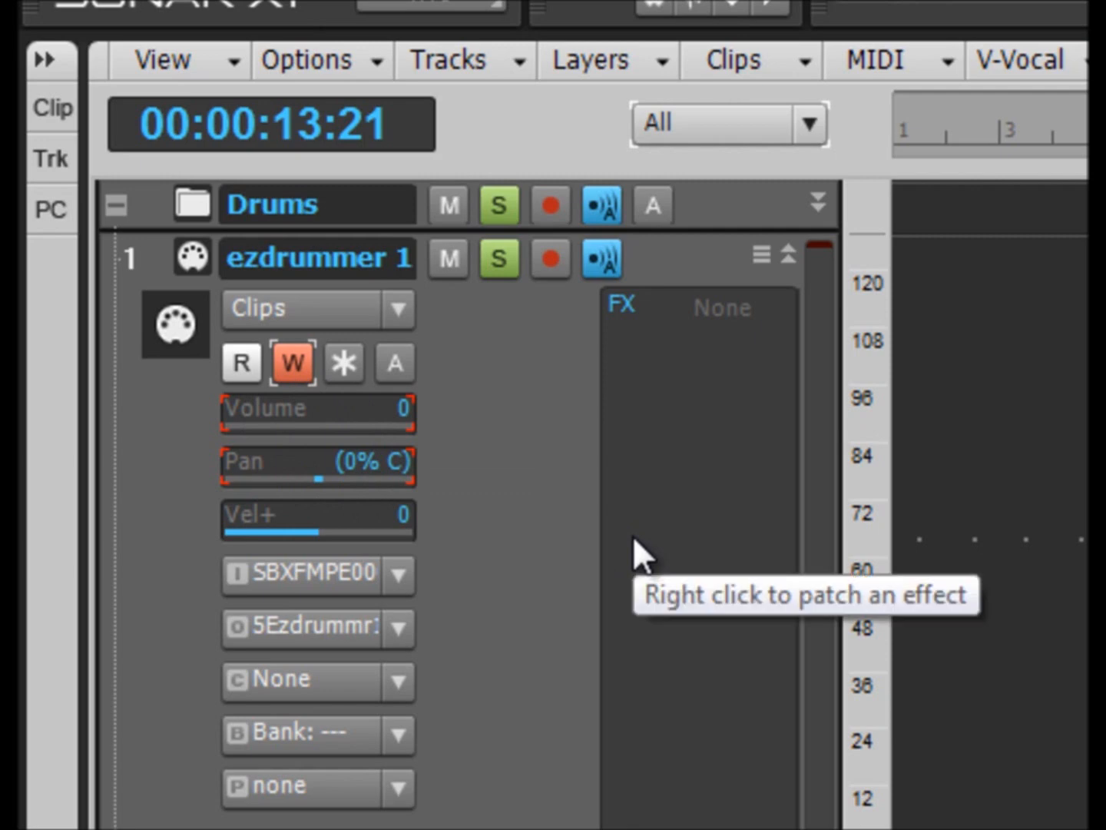
pyautogui.moveTo(599, 561)
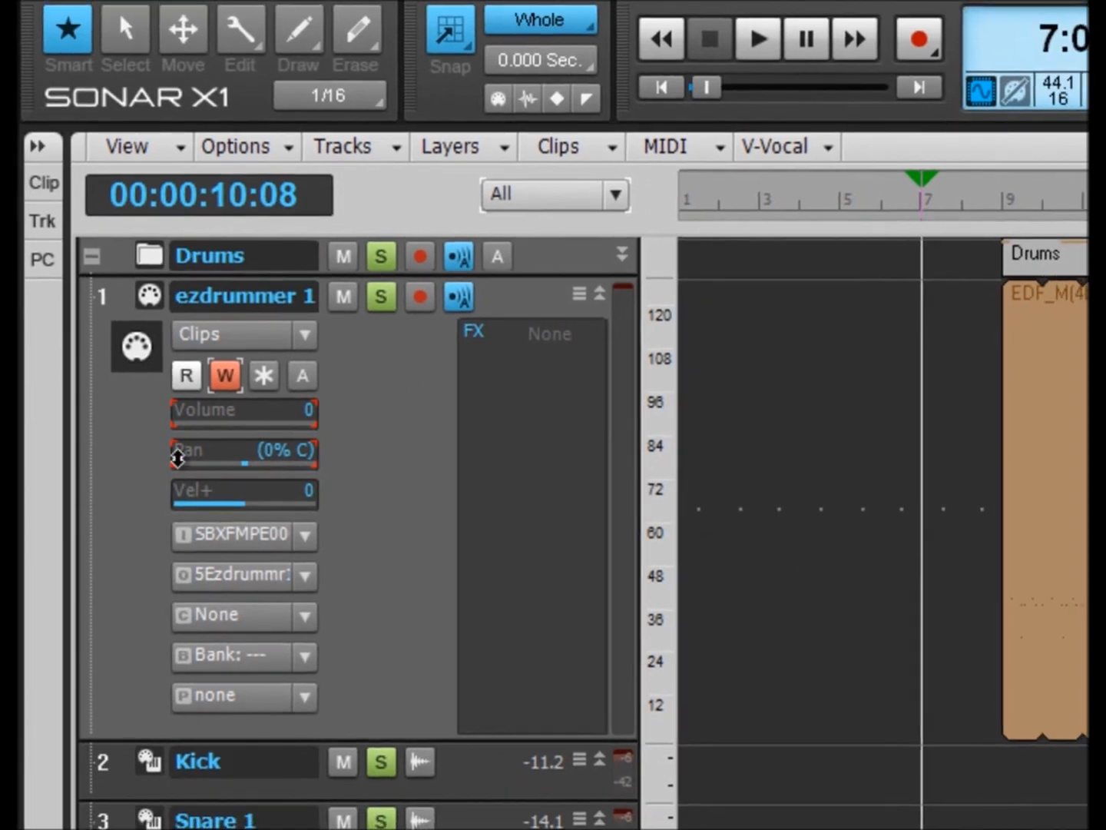
pyautogui.moveTo(246, 515)
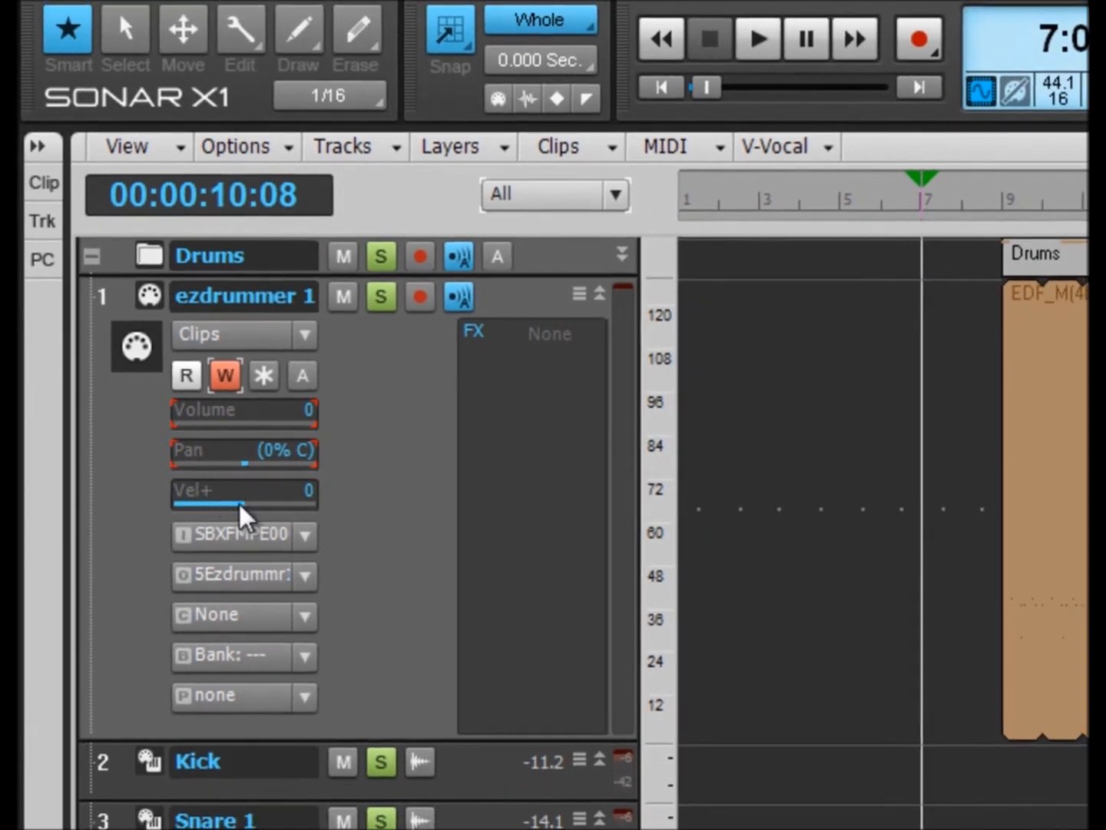
pyautogui.moveTo(192, 431)
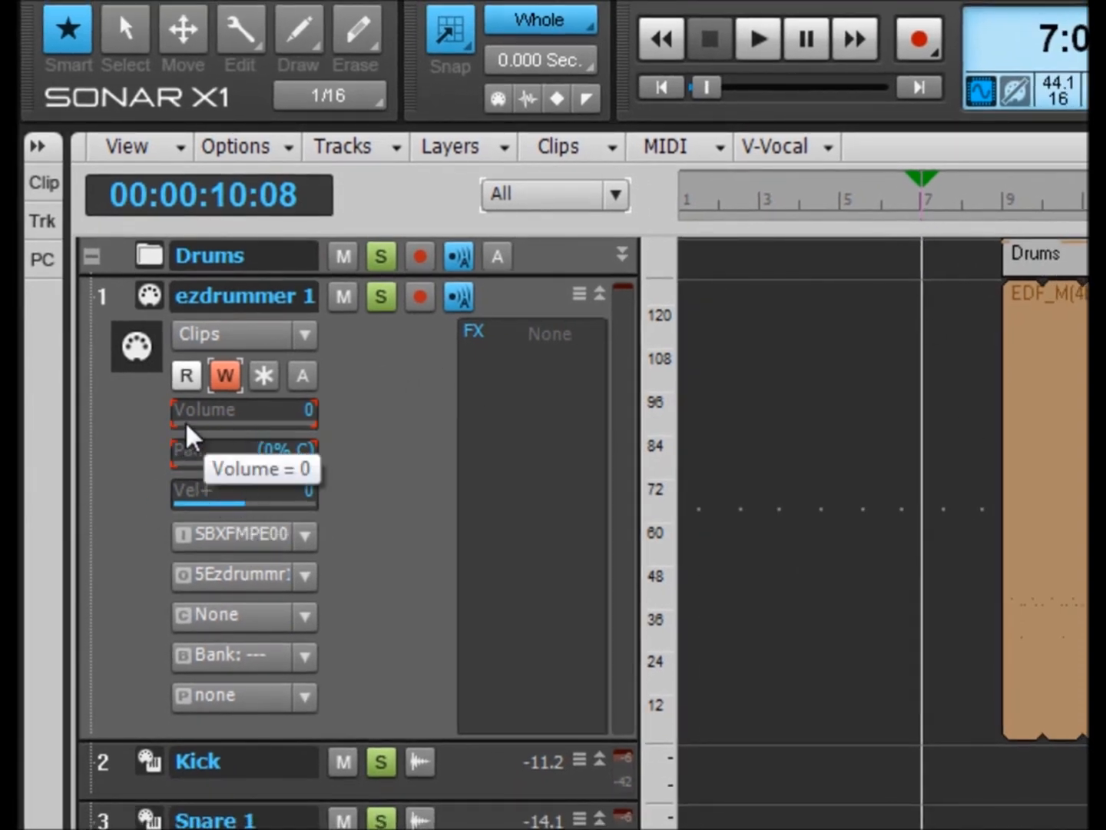
pyautogui.moveTo(261, 423)
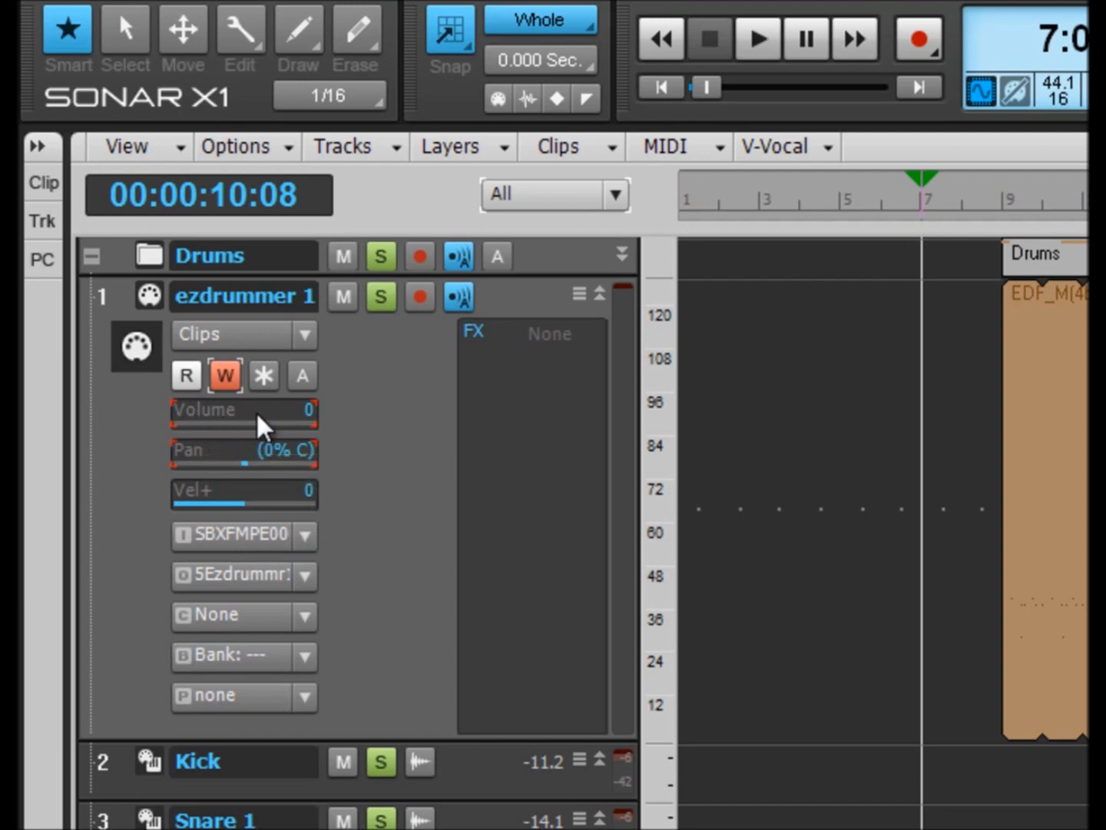
pyautogui.moveTo(257, 438)
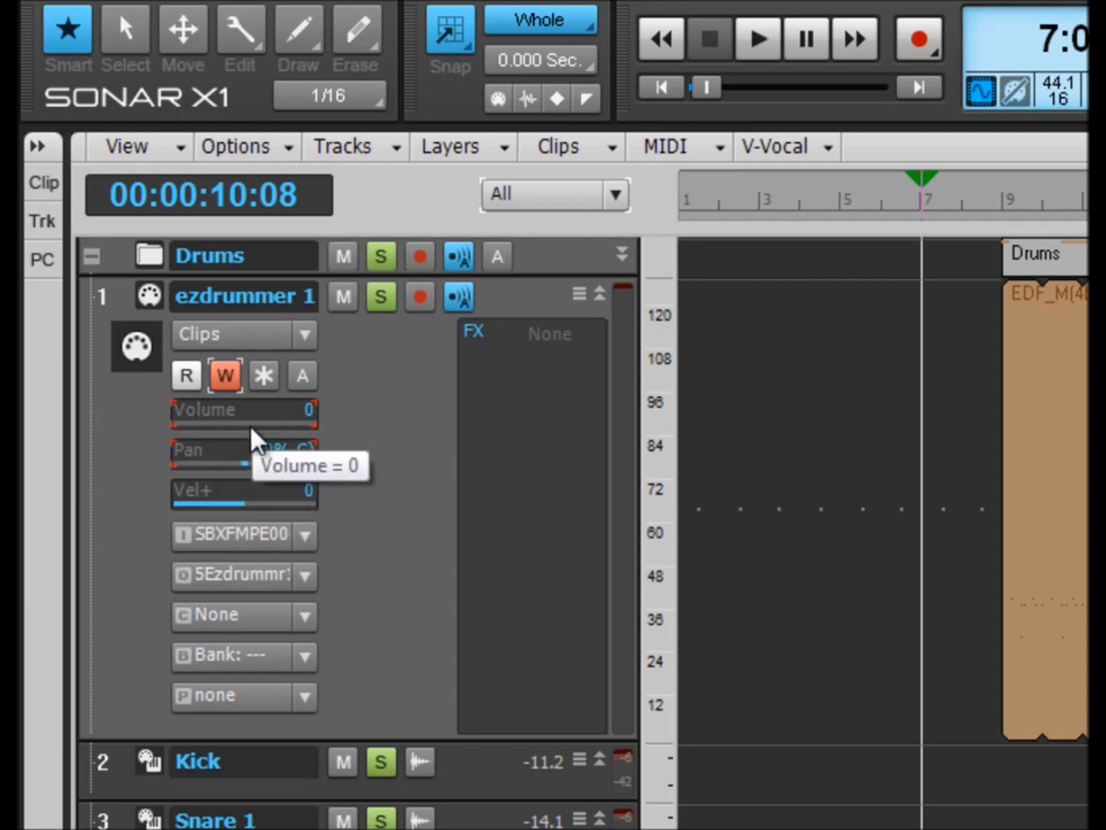
pyautogui.moveTo(611, 368)
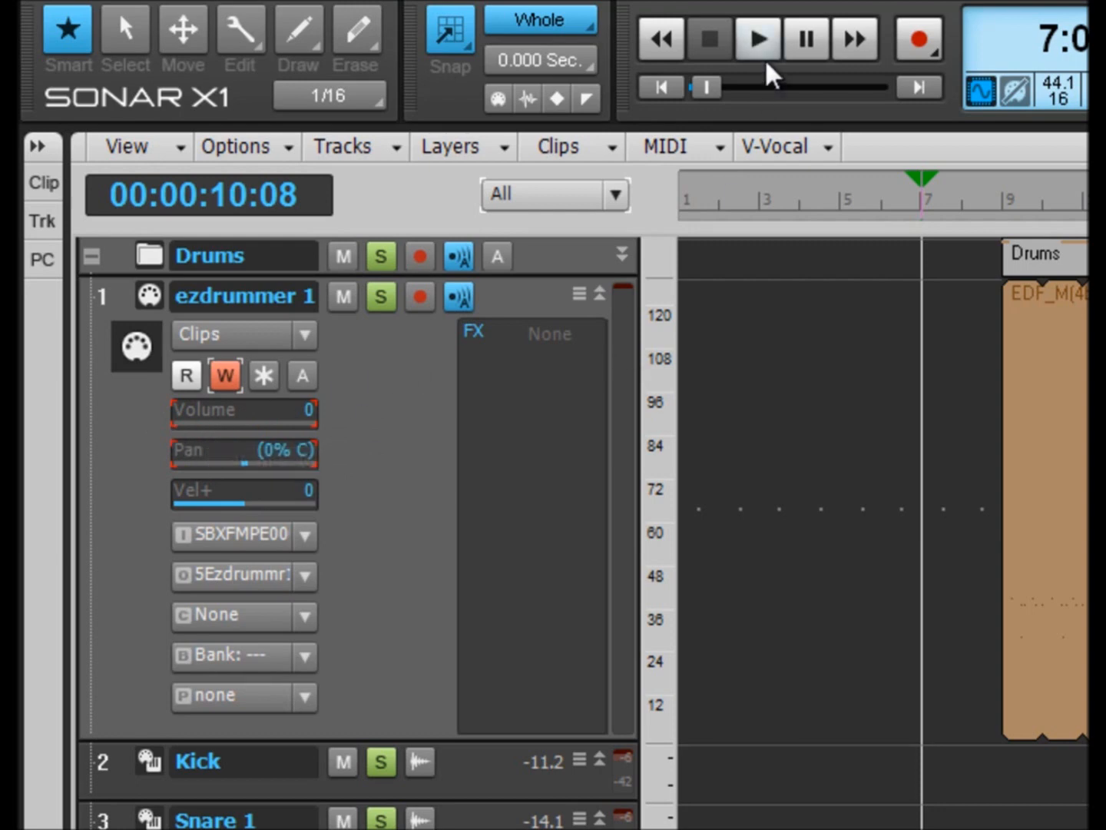
pyautogui.moveTo(757, 38)
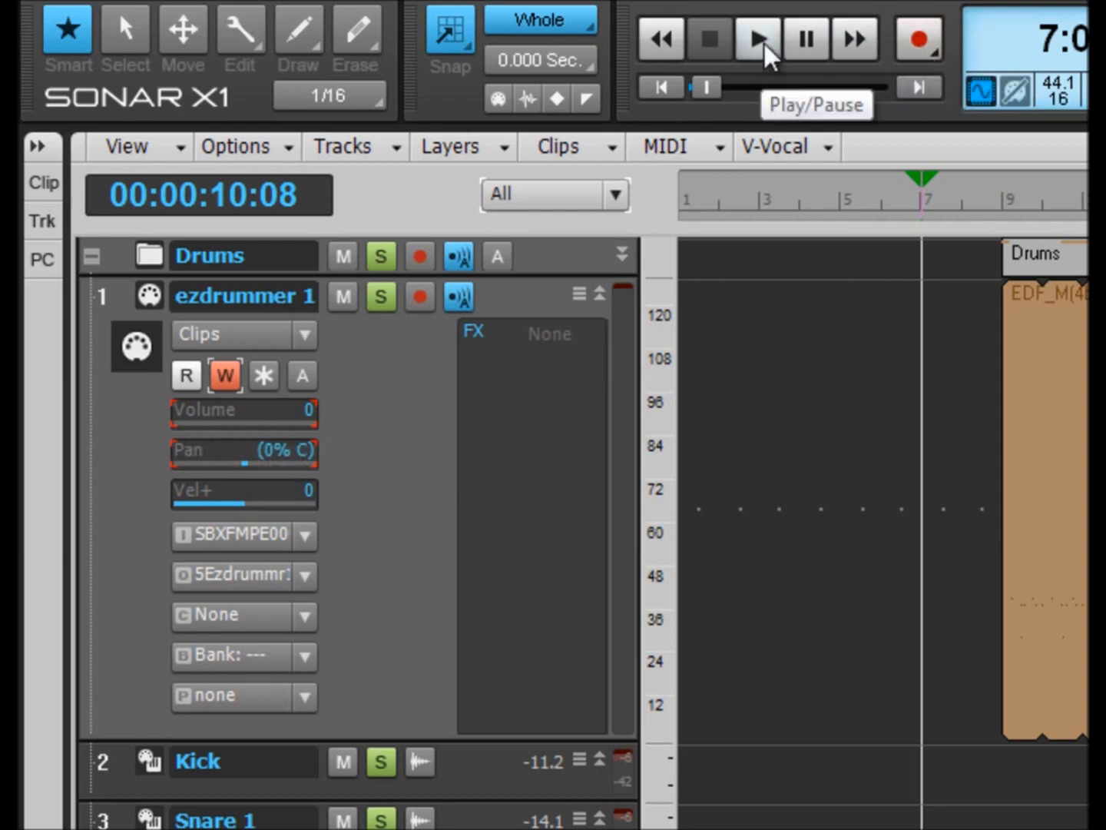
pyautogui.click(757, 39)
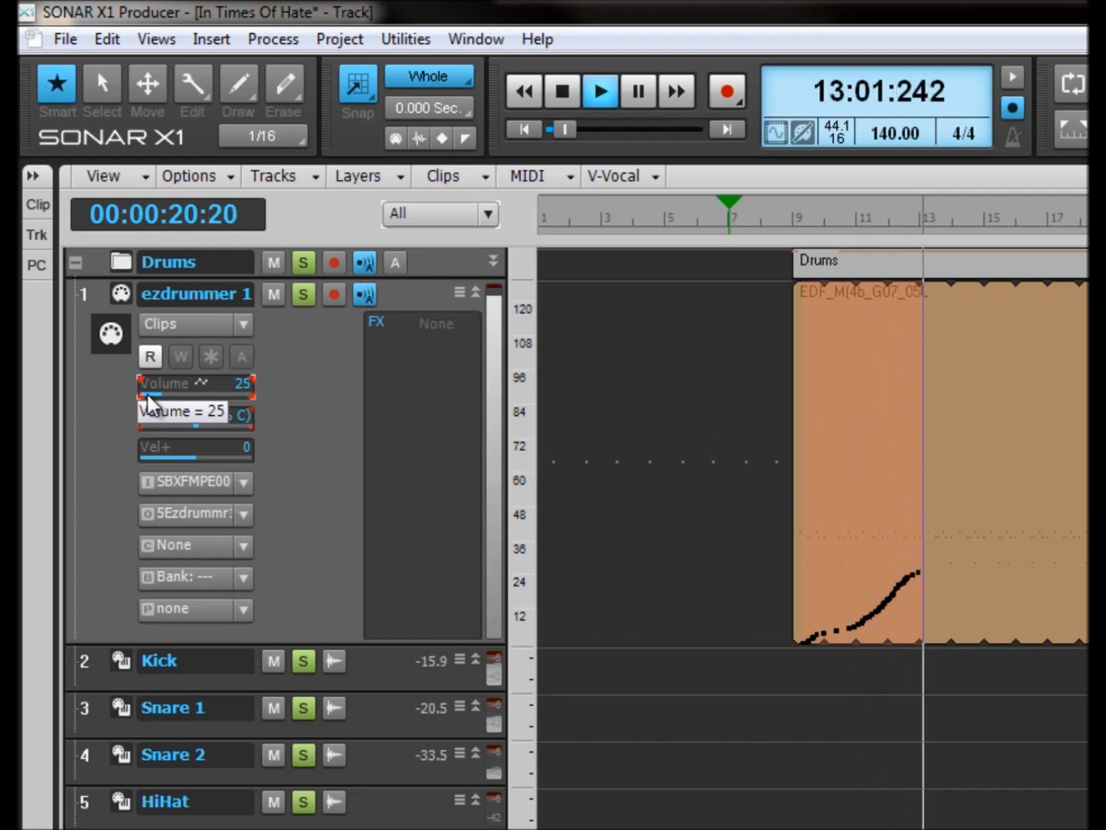
# Drag the ezdrummer 1 Volume slider up from 0 toward 47 during playback.
pyautogui.moveTo(150, 396); pyautogui.dragTo(165, 392)
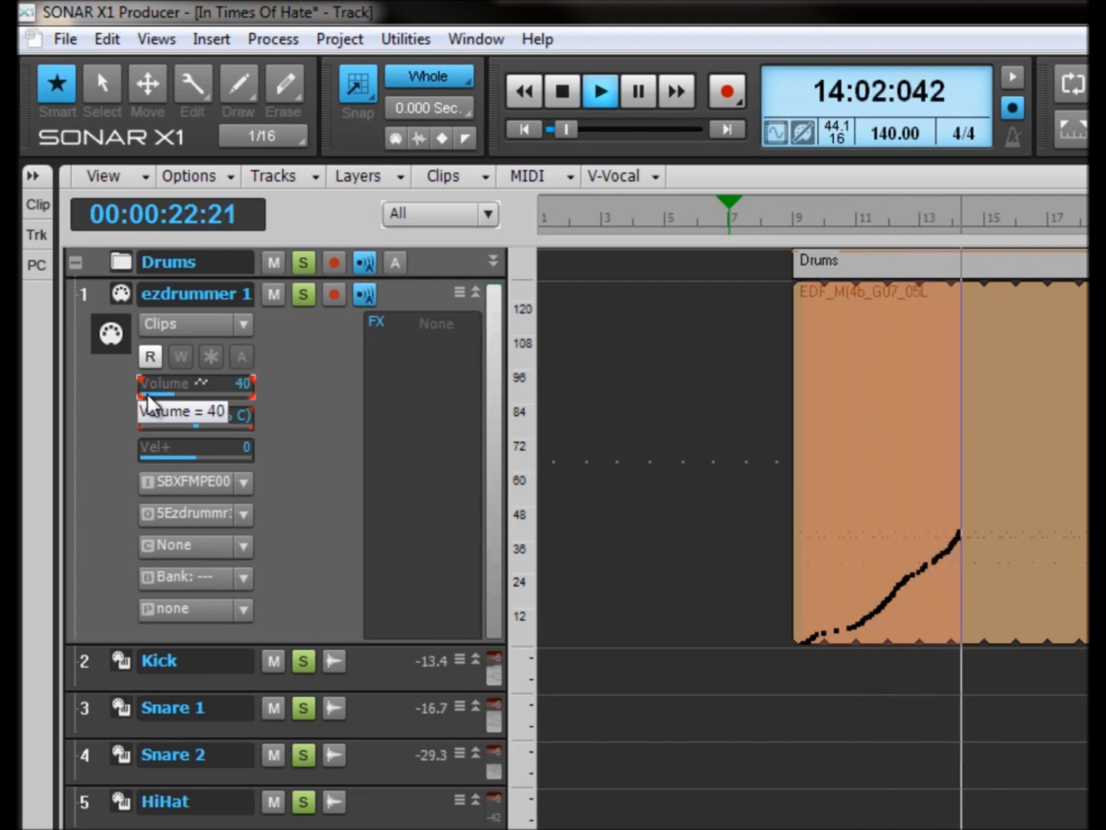
pyautogui.moveTo(150, 396); pyautogui.dragTo(192, 395)
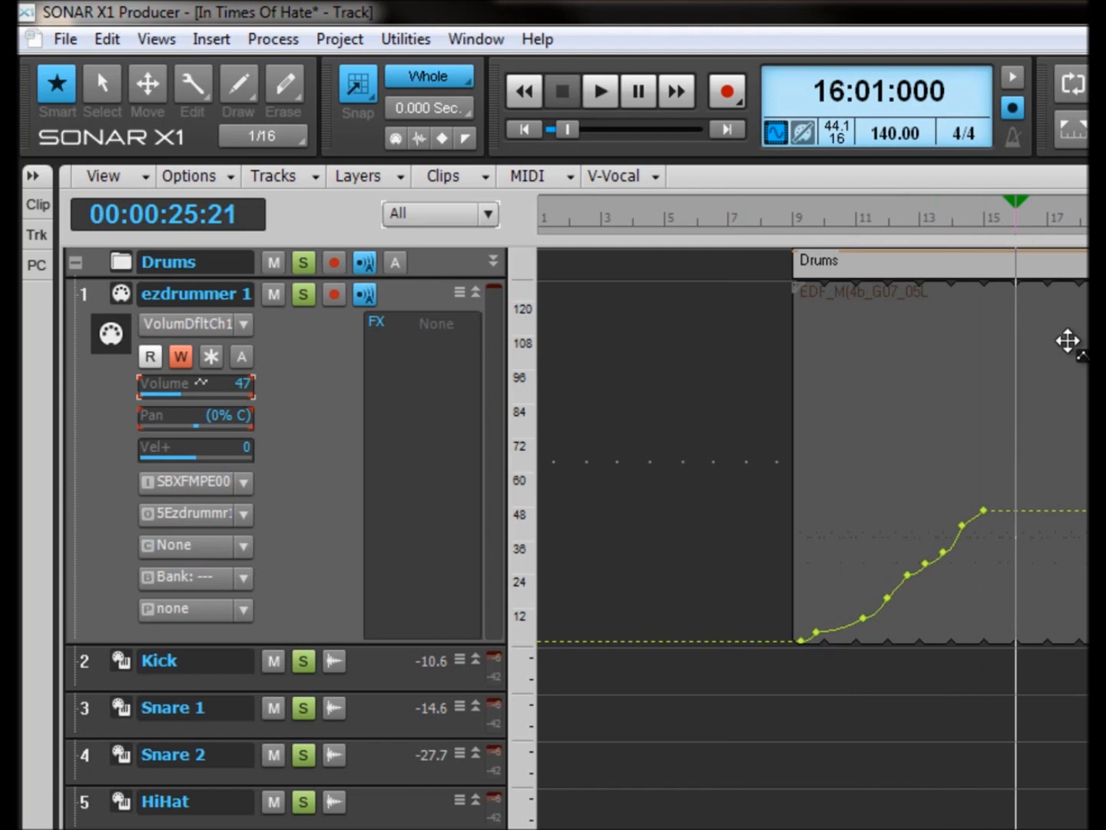
pyautogui.moveTo(939, 322)
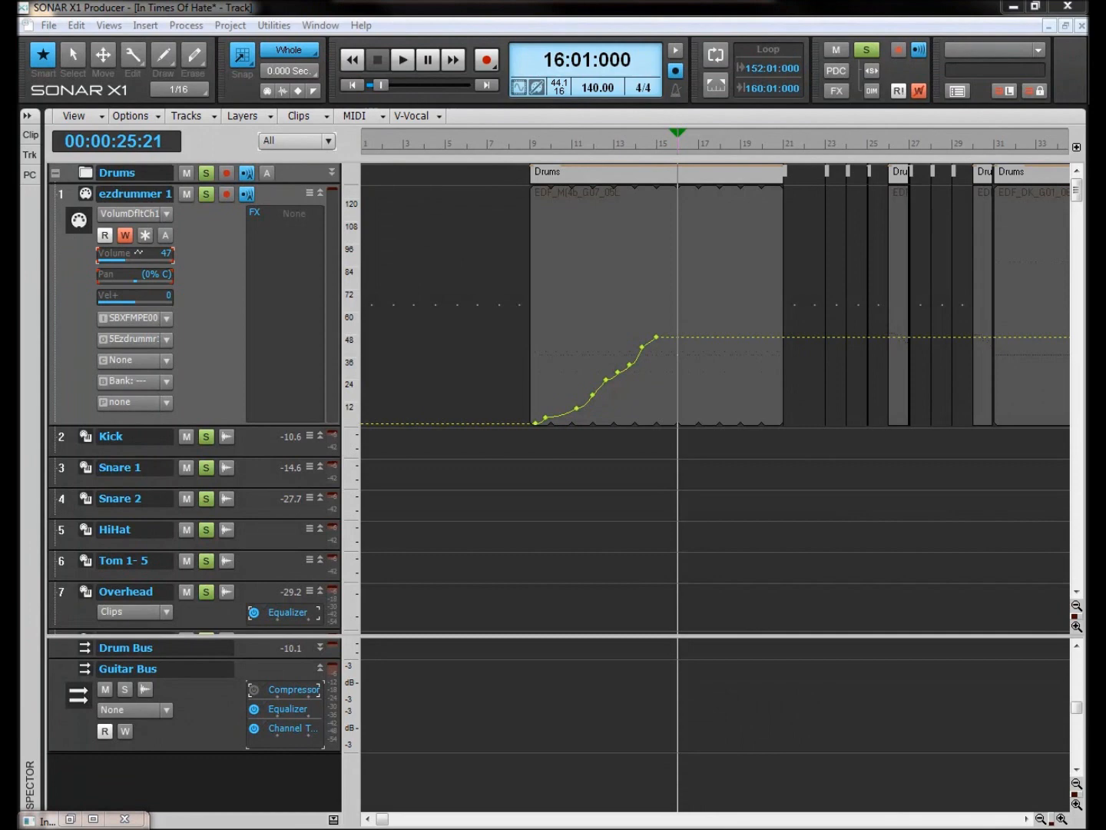
pyautogui.moveTo(607, 438)
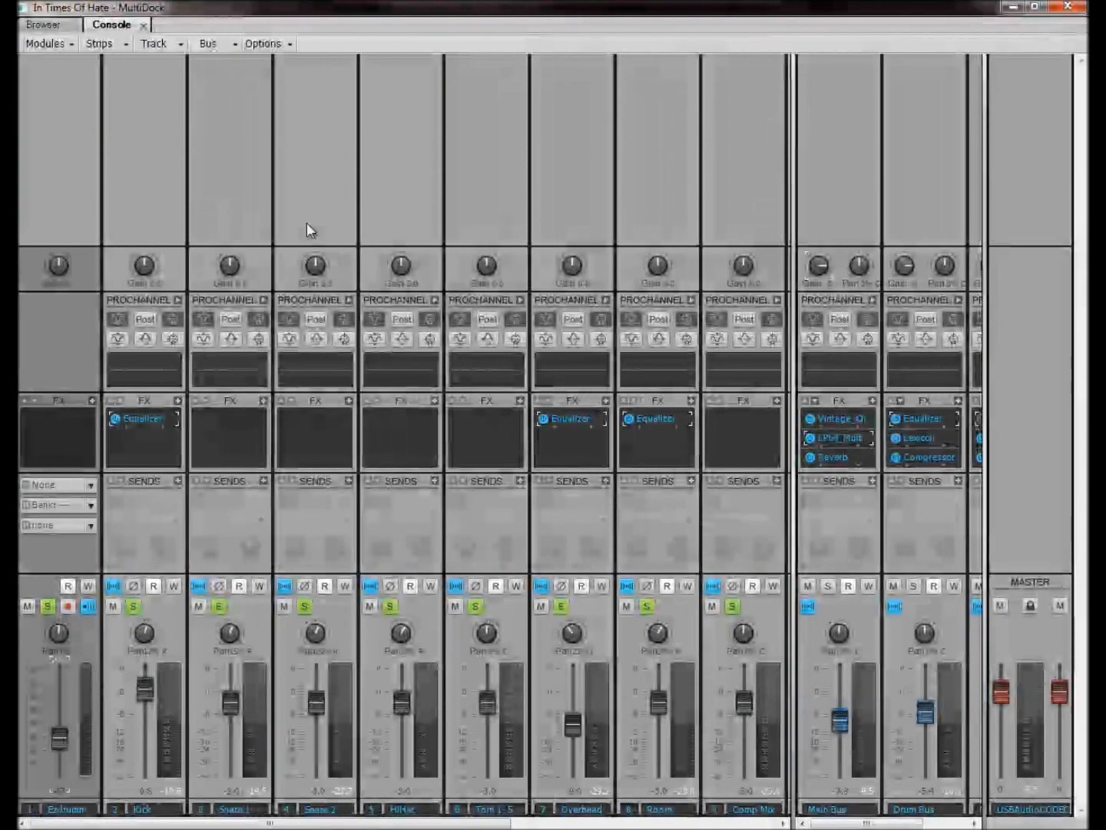
pyautogui.moveTo(471, 517)
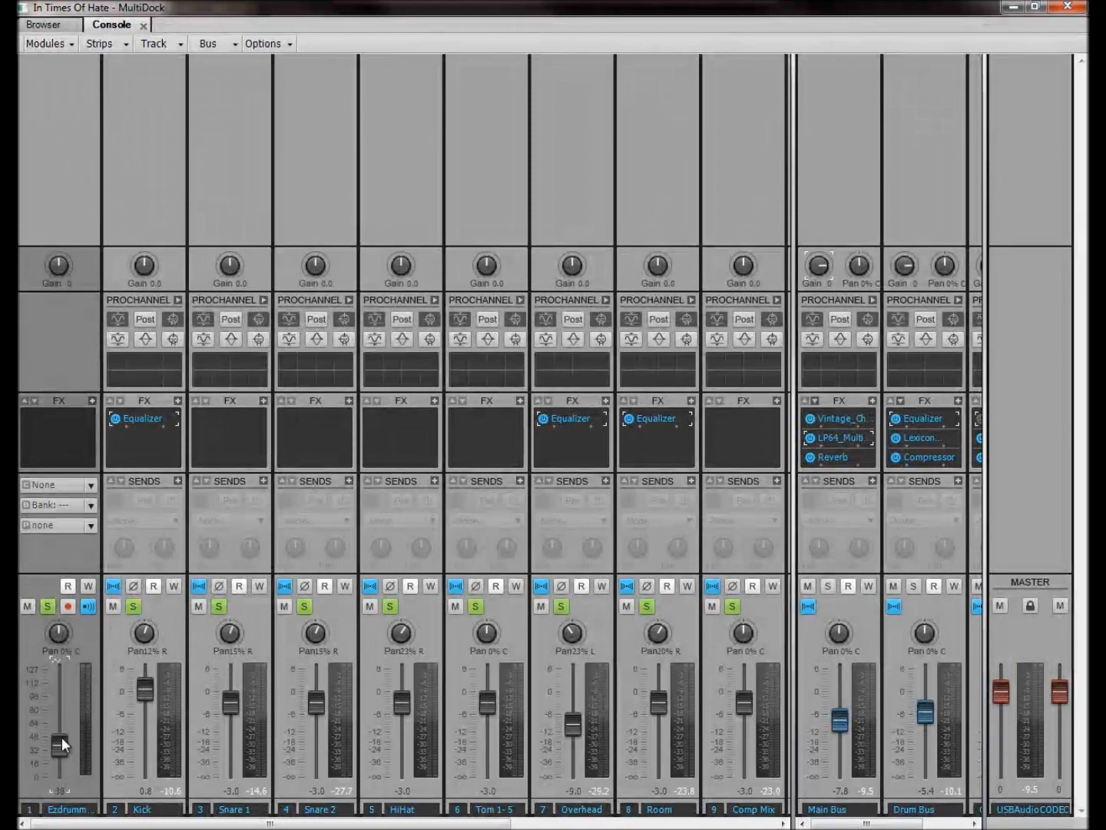
# Drag the ezdrummer 1 Console fader up to 63.
pyautogui.moveTo(62, 734); pyautogui.dragTo(62, 750)
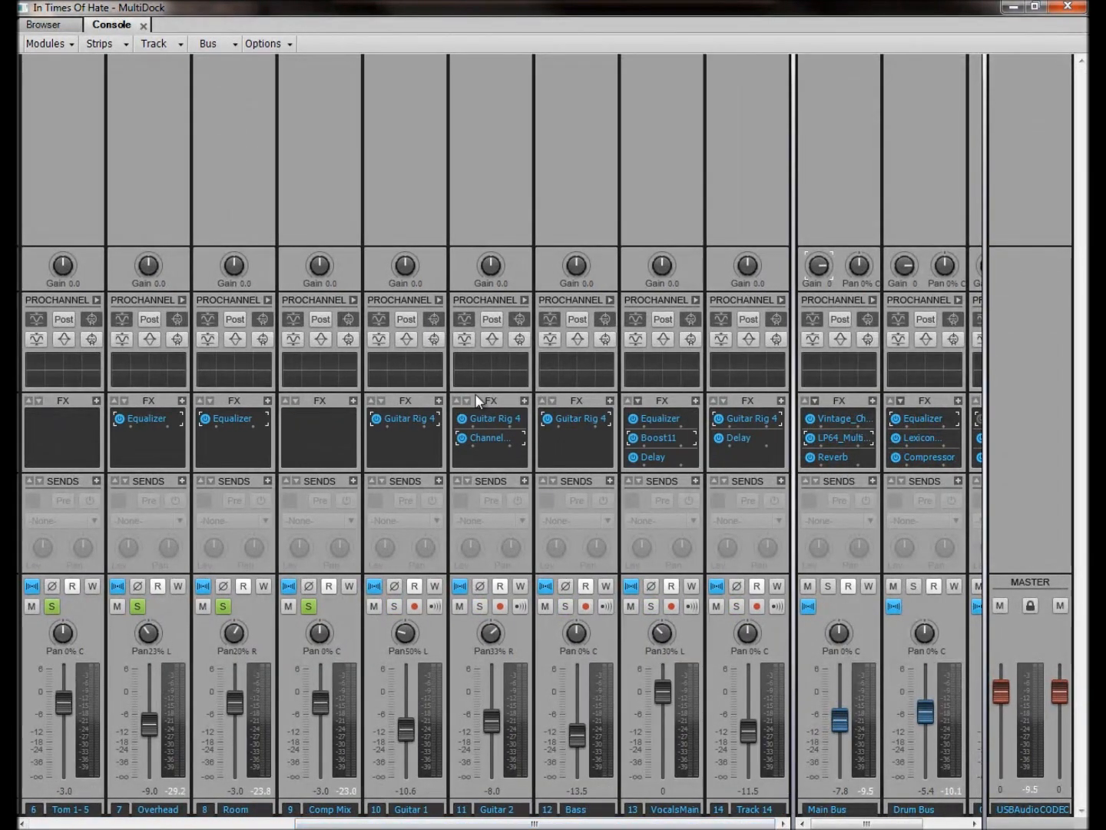
pyautogui.moveTo(388, 512)
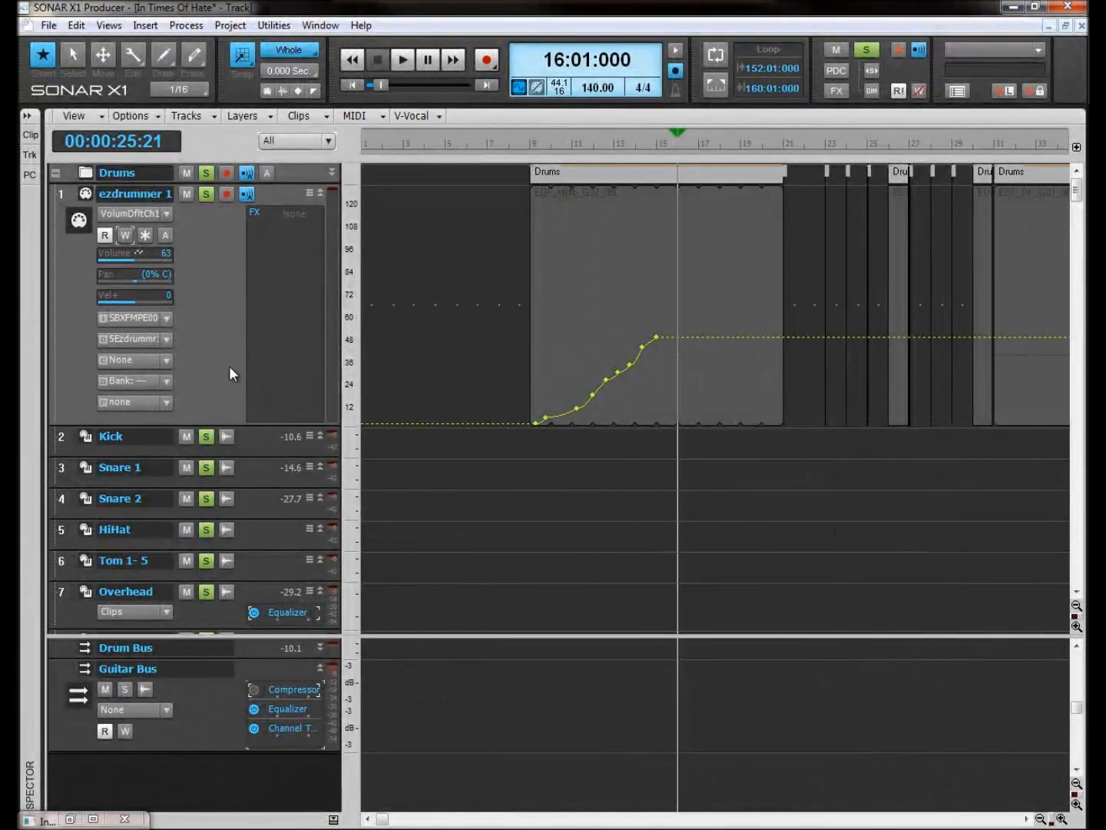
# Minimize the ezdrummer 1 track and scroll down to the Guitars folder.
pyautogui.click(321, 194)
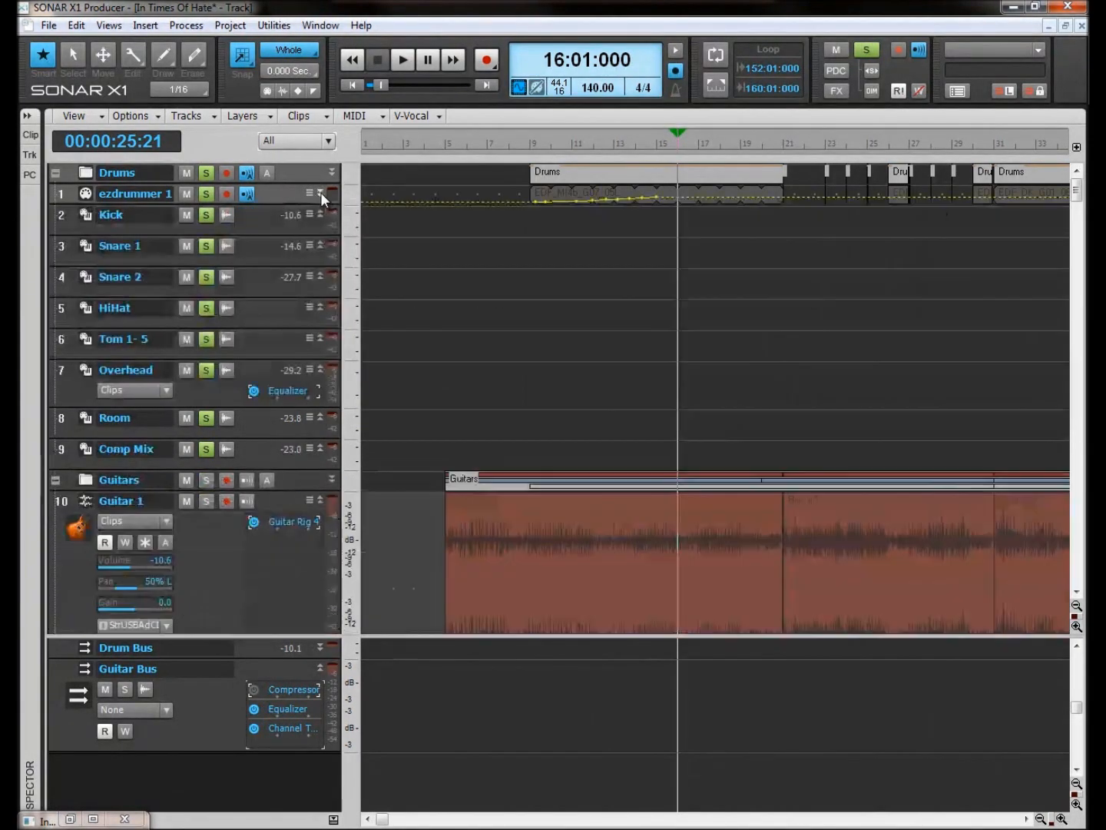
pyautogui.scroll(-3)
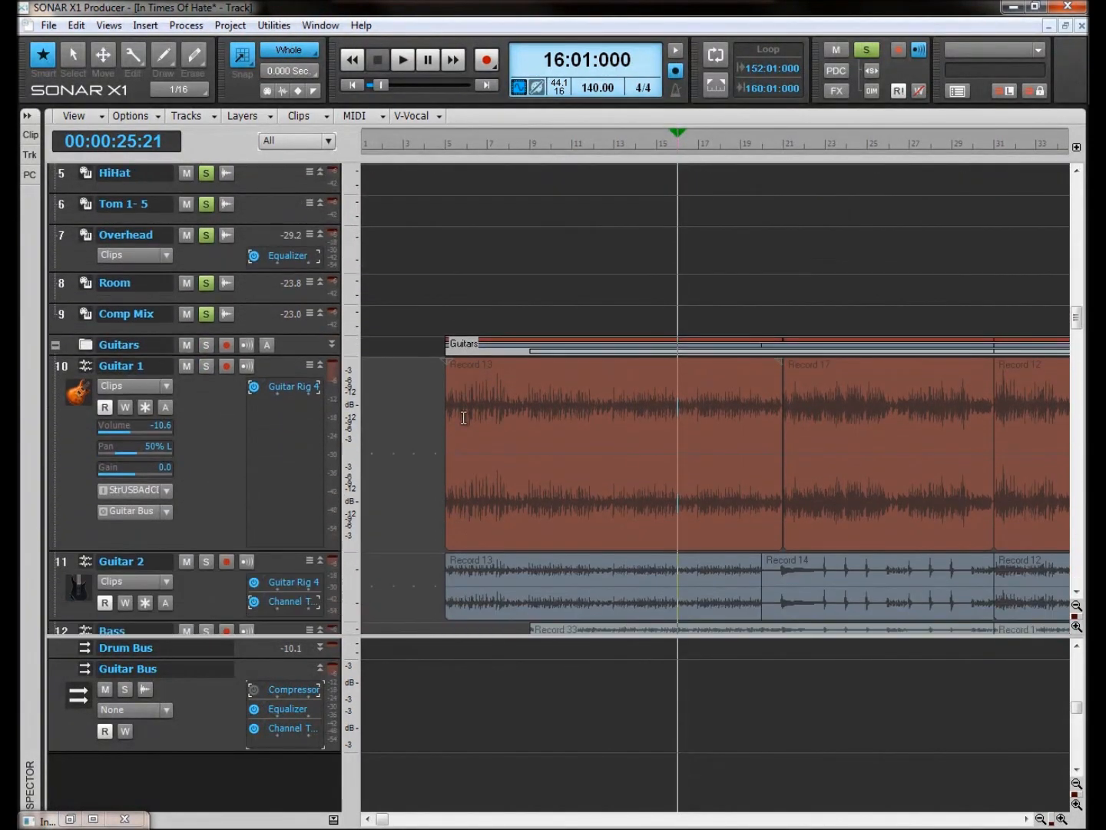
pyautogui.scroll(-3)
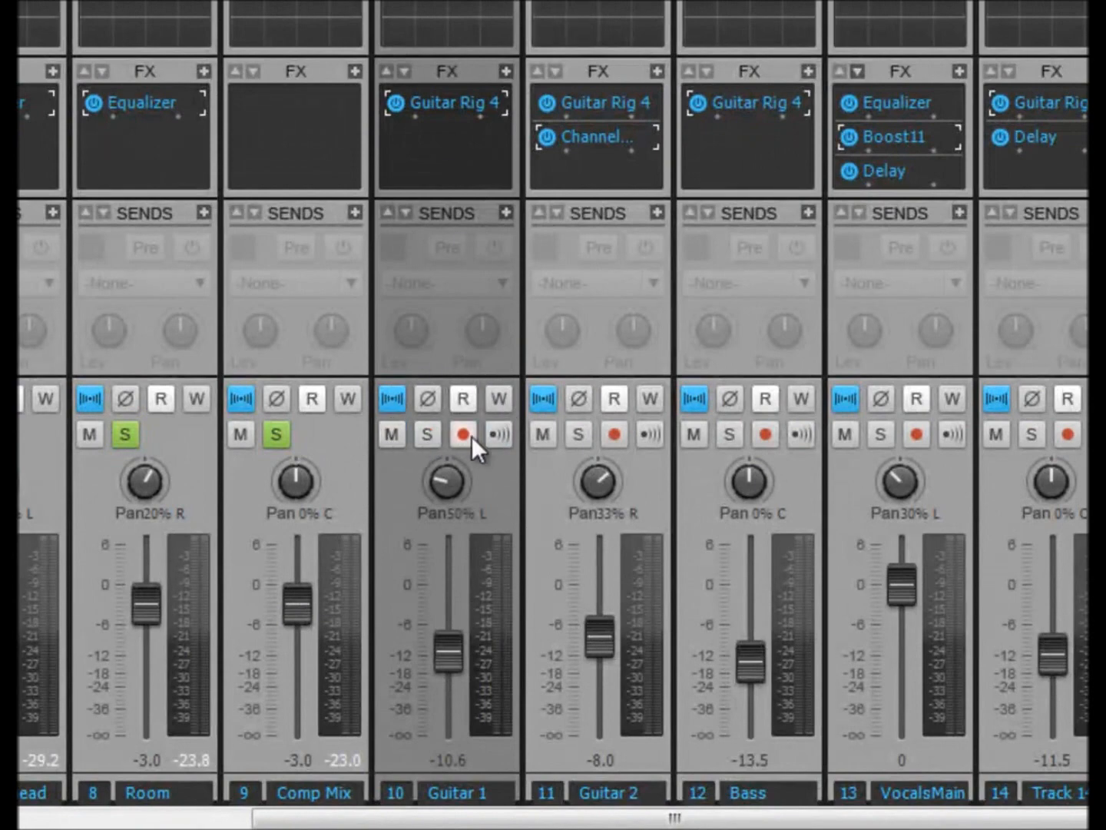
pyautogui.moveTo(446, 480)
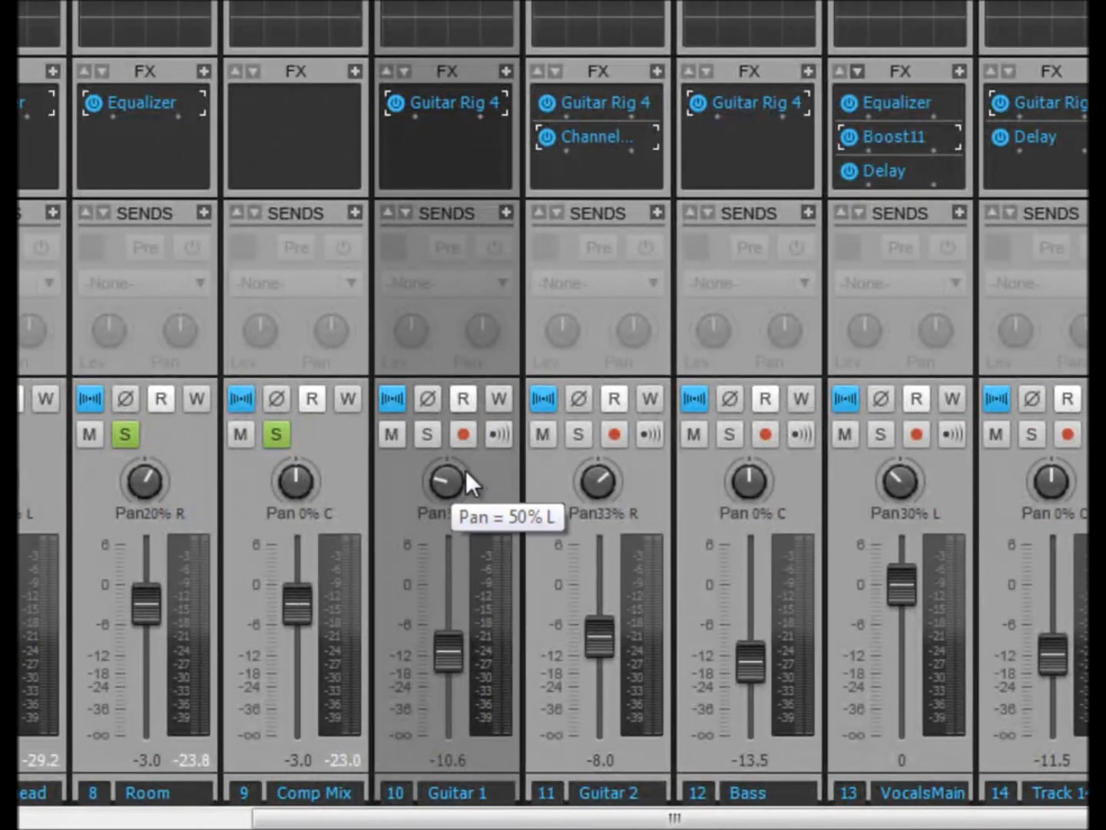
pyautogui.moveTo(446, 484)
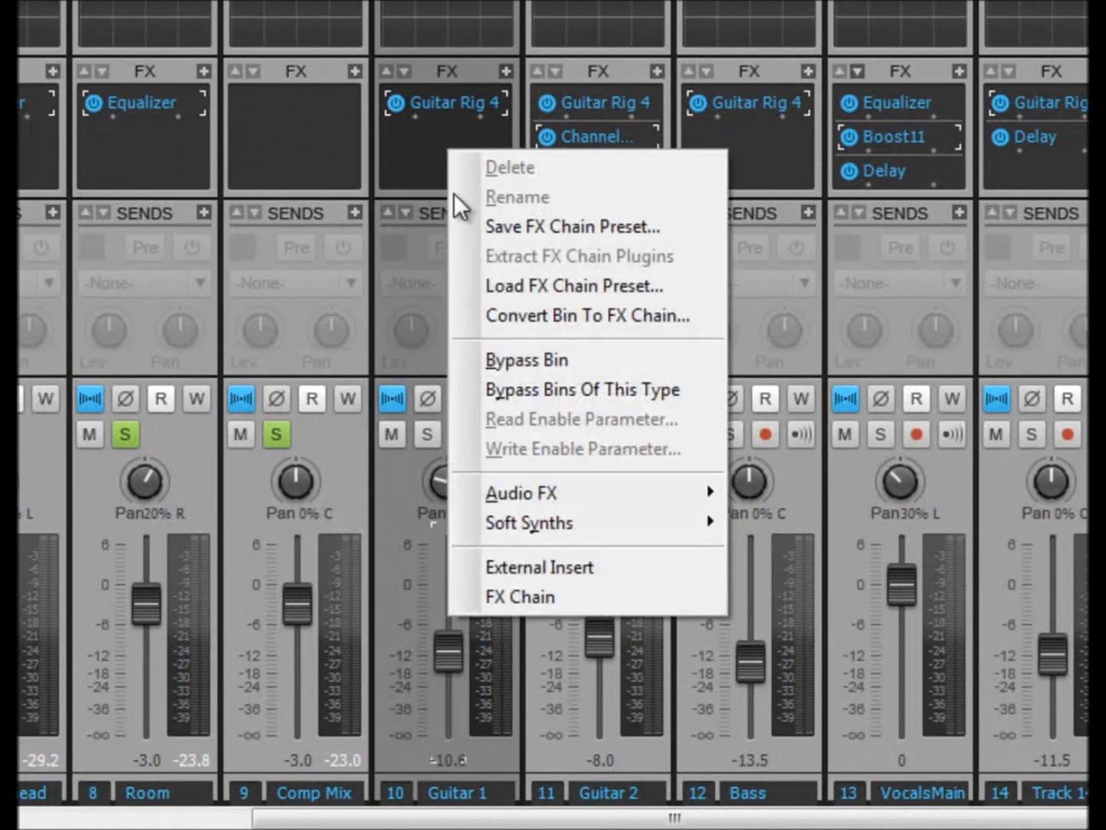
pyautogui.moveTo(476, 488)
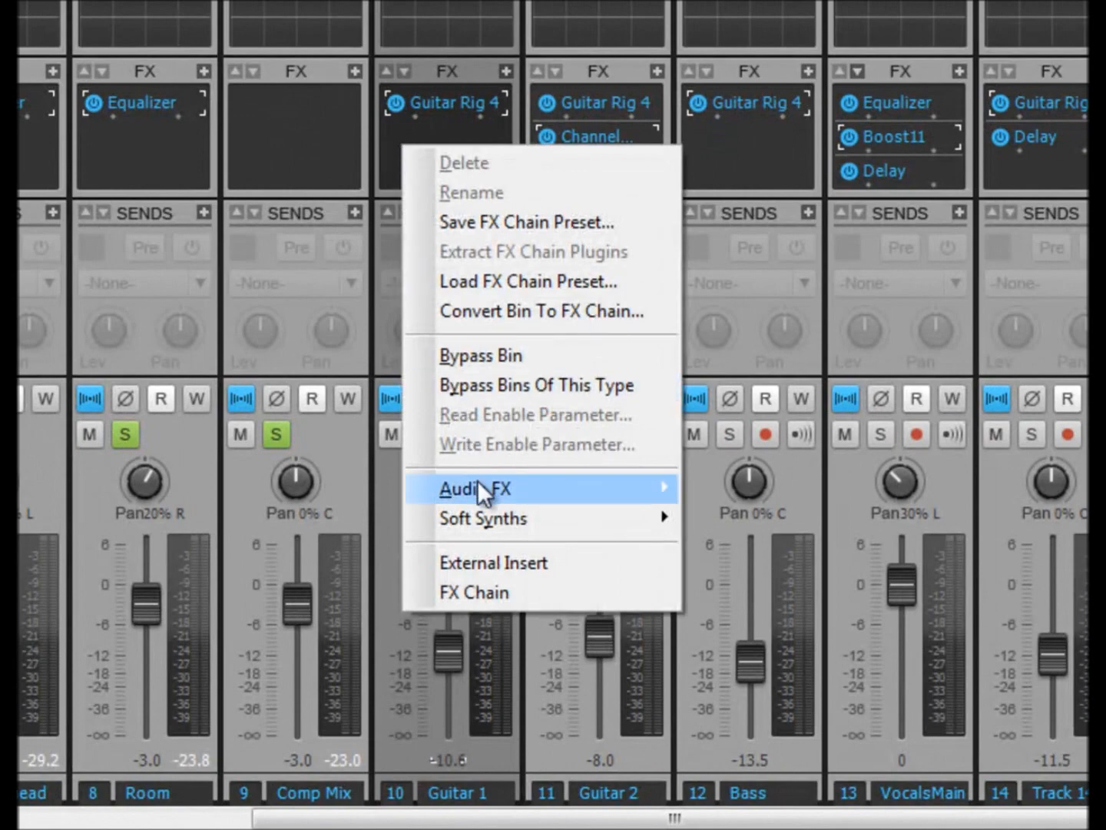
pyautogui.moveTo(476, 488)
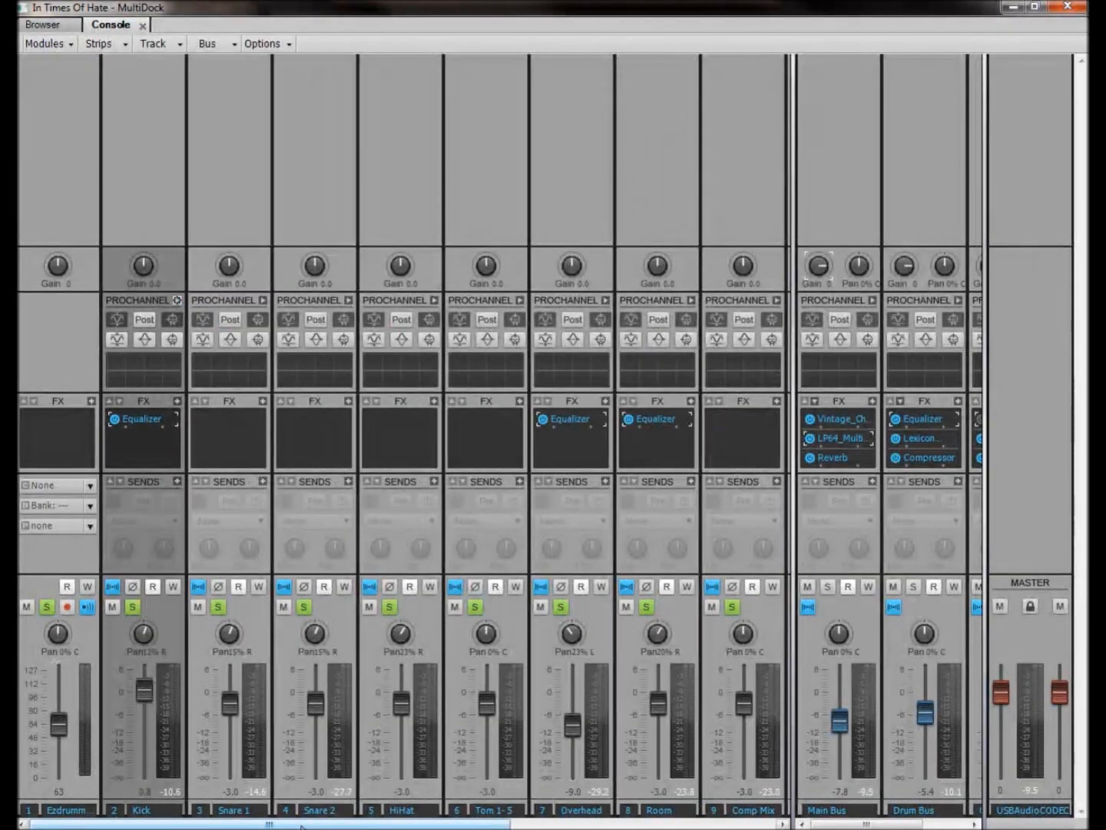
# Scroll the Console strips right, select the Guitar 2 strip, and scroll down.
pyautogui.hscroll(3)
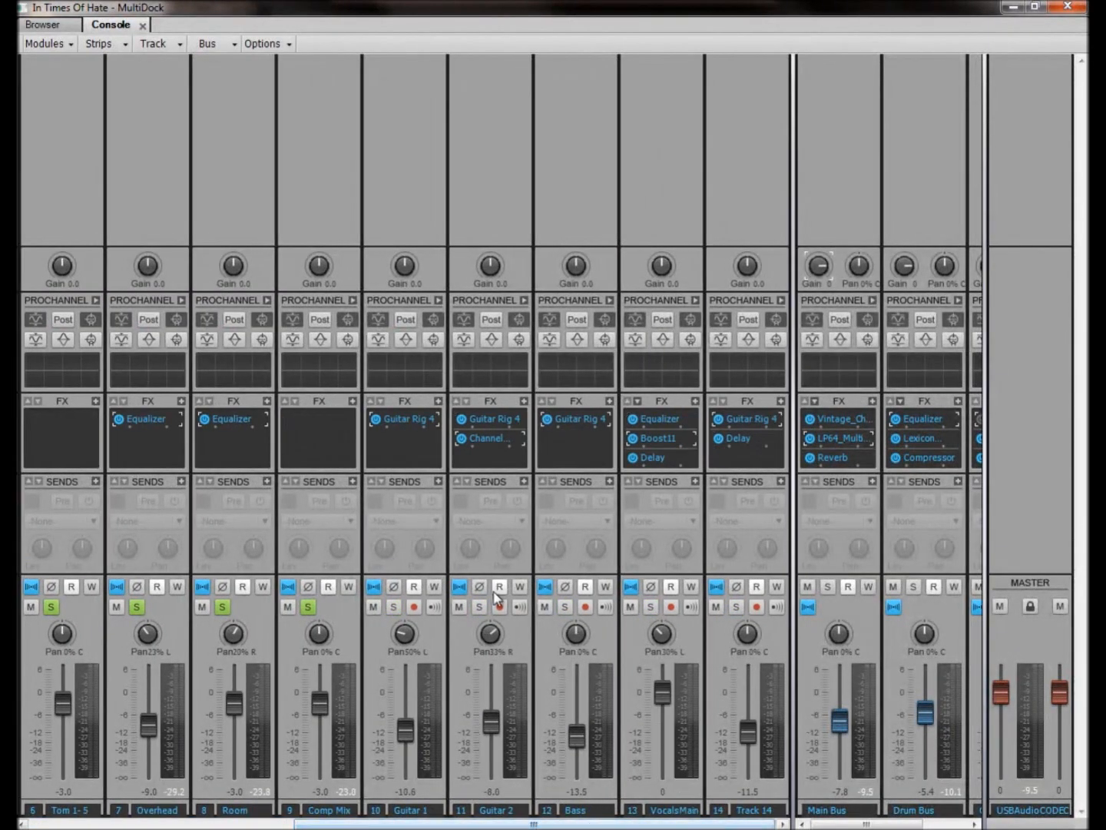
pyautogui.click(479, 607)
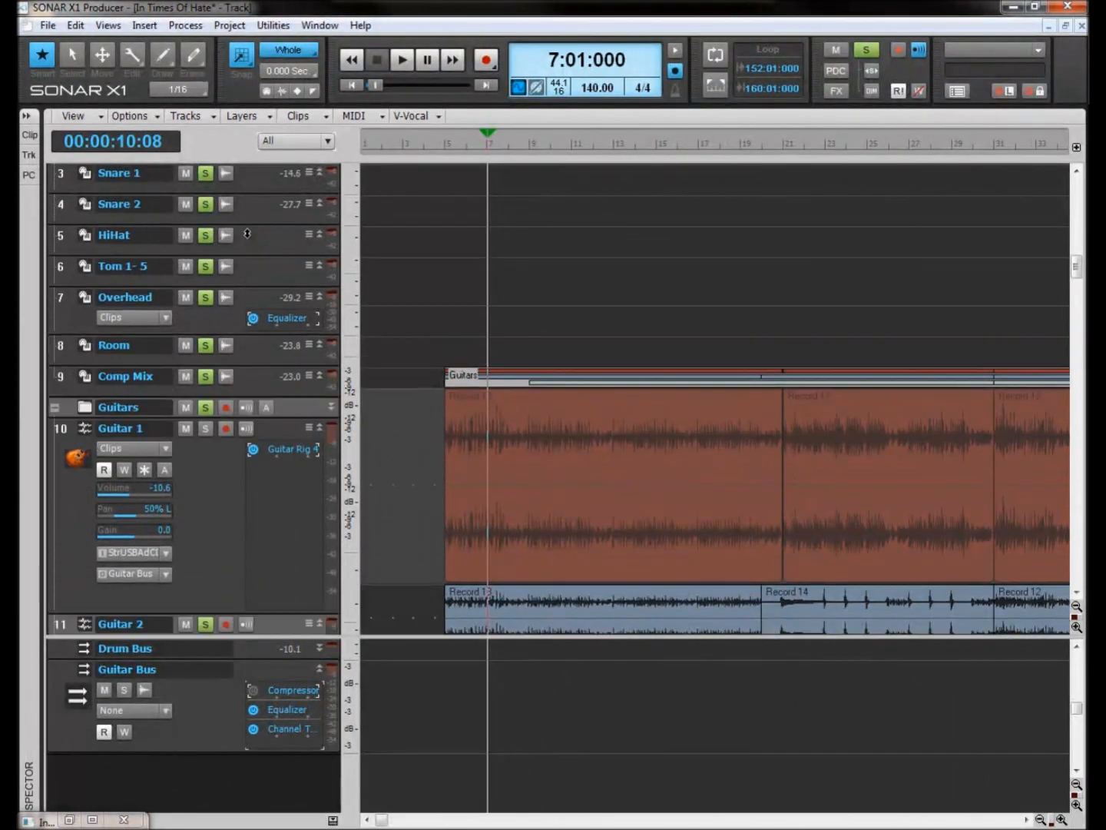
pyautogui.scroll(-3)
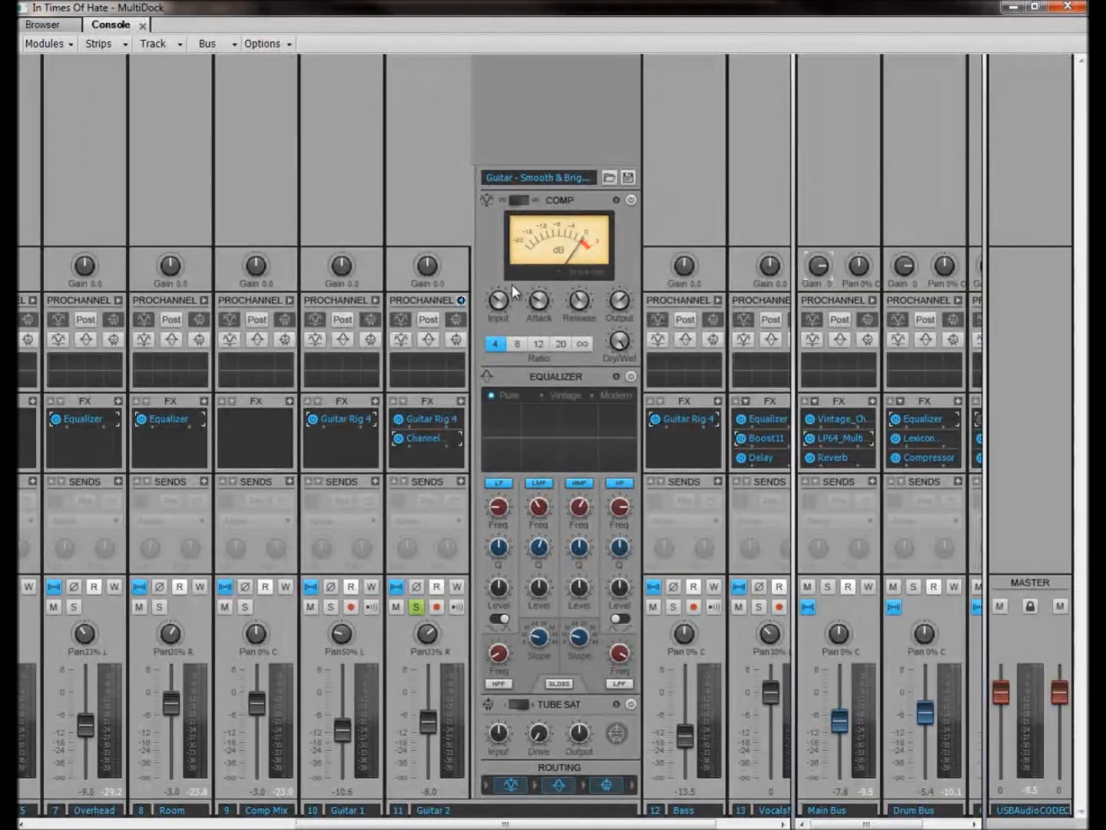
pyautogui.moveTo(555, 704)
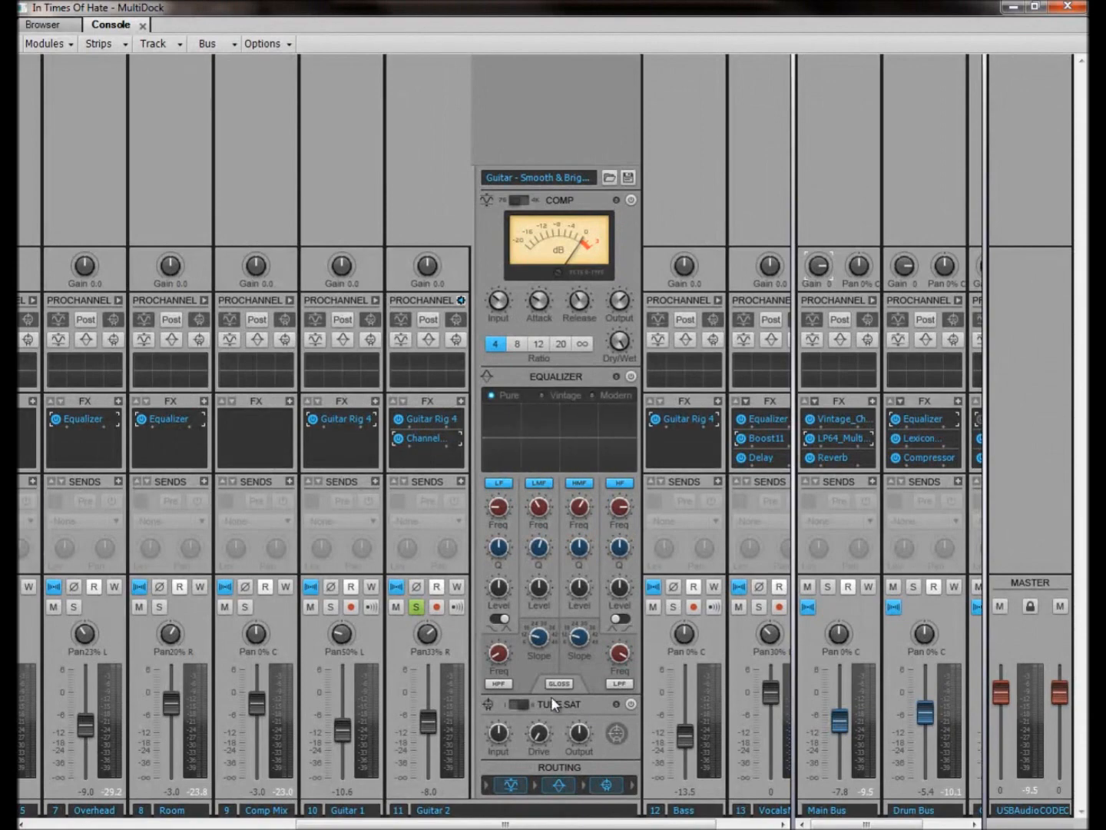
pyautogui.moveTo(473, 810)
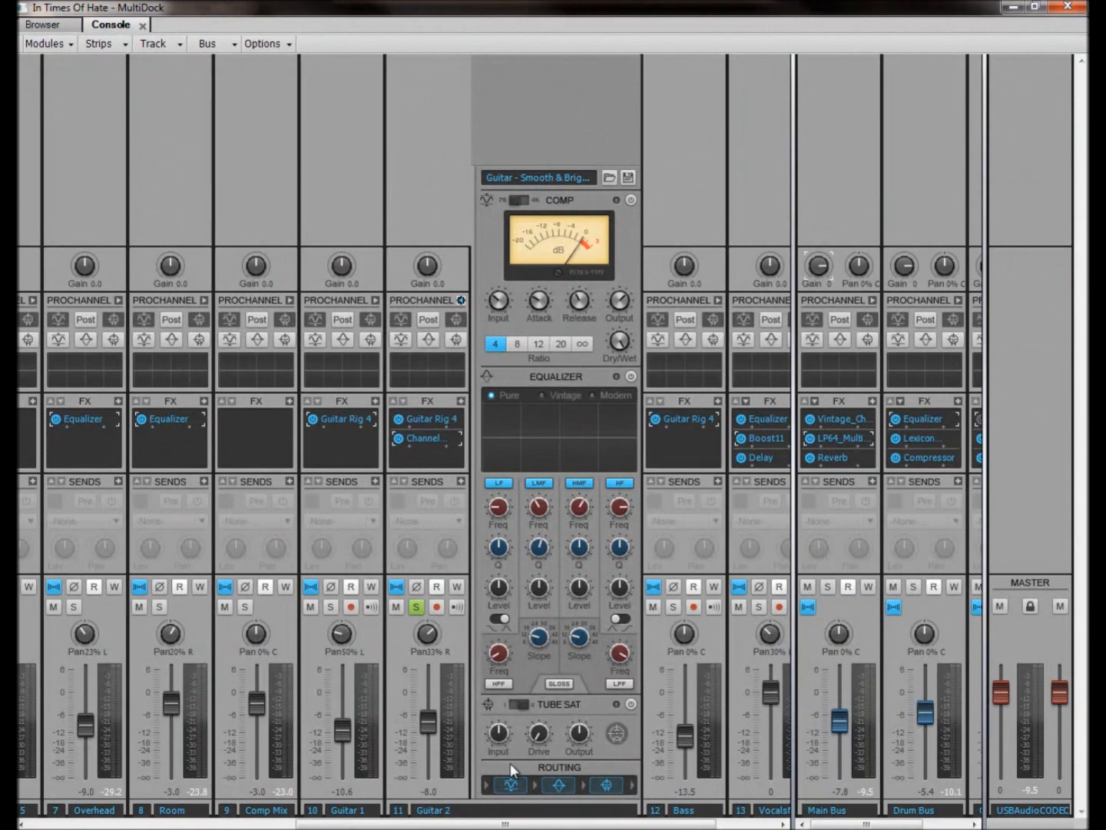
pyautogui.moveTo(521, 757)
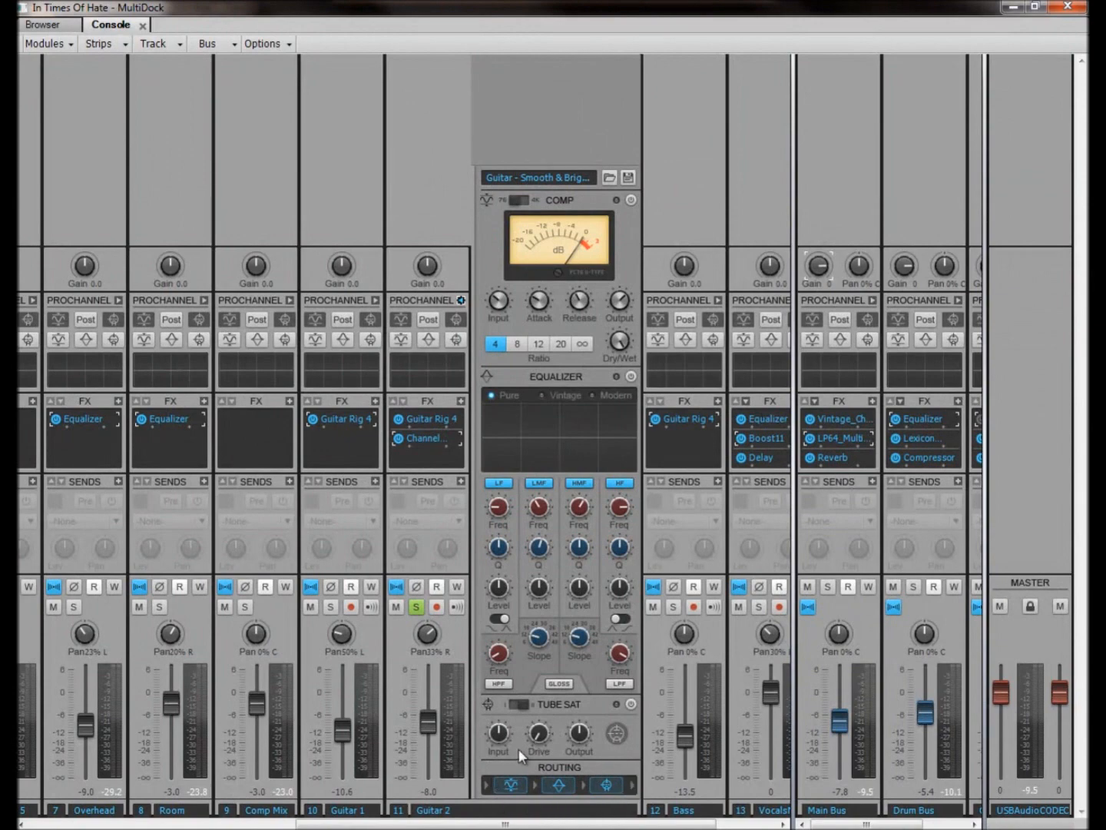
pyautogui.moveTo(688, 400)
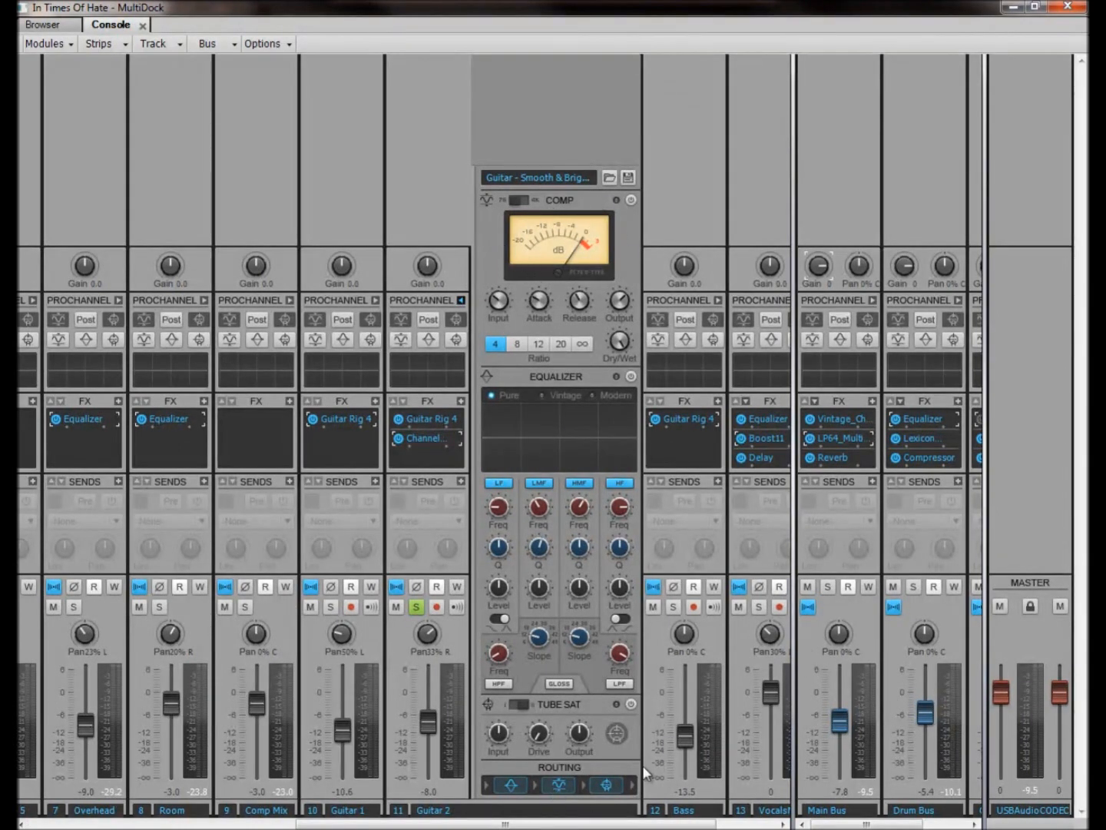
pyautogui.click(607, 784)
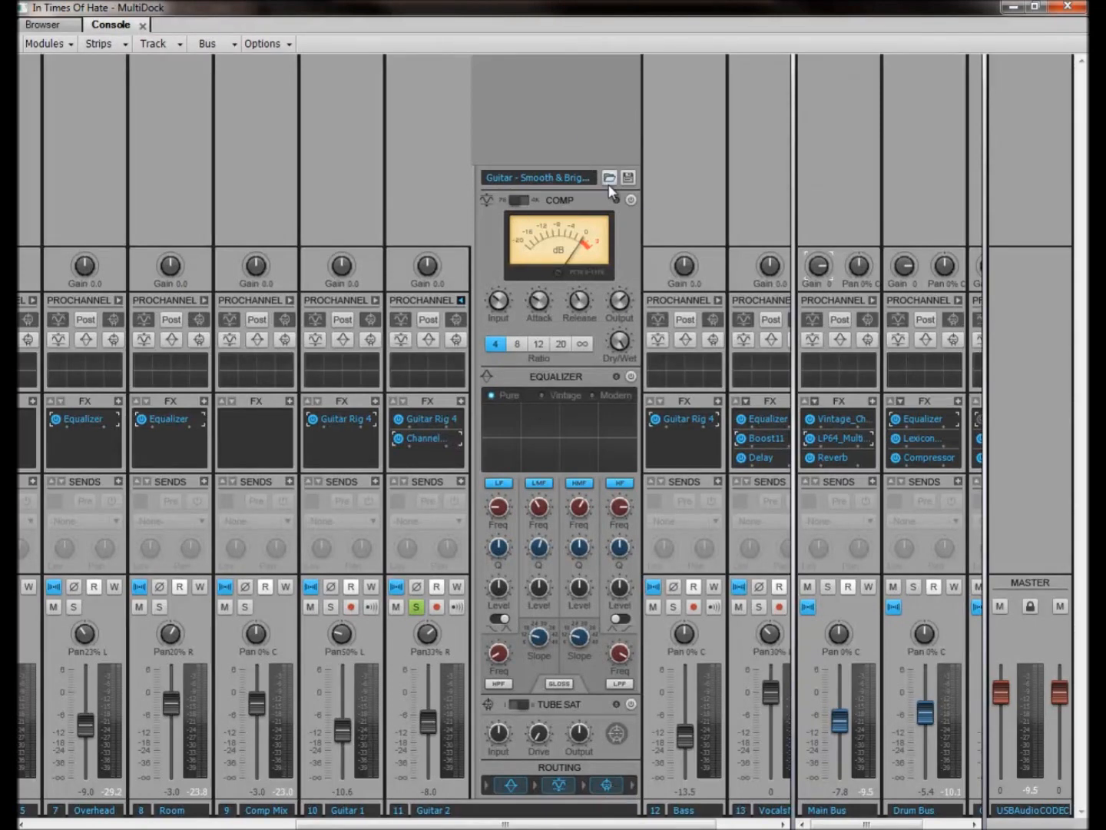
pyautogui.moveTo(610, 178)
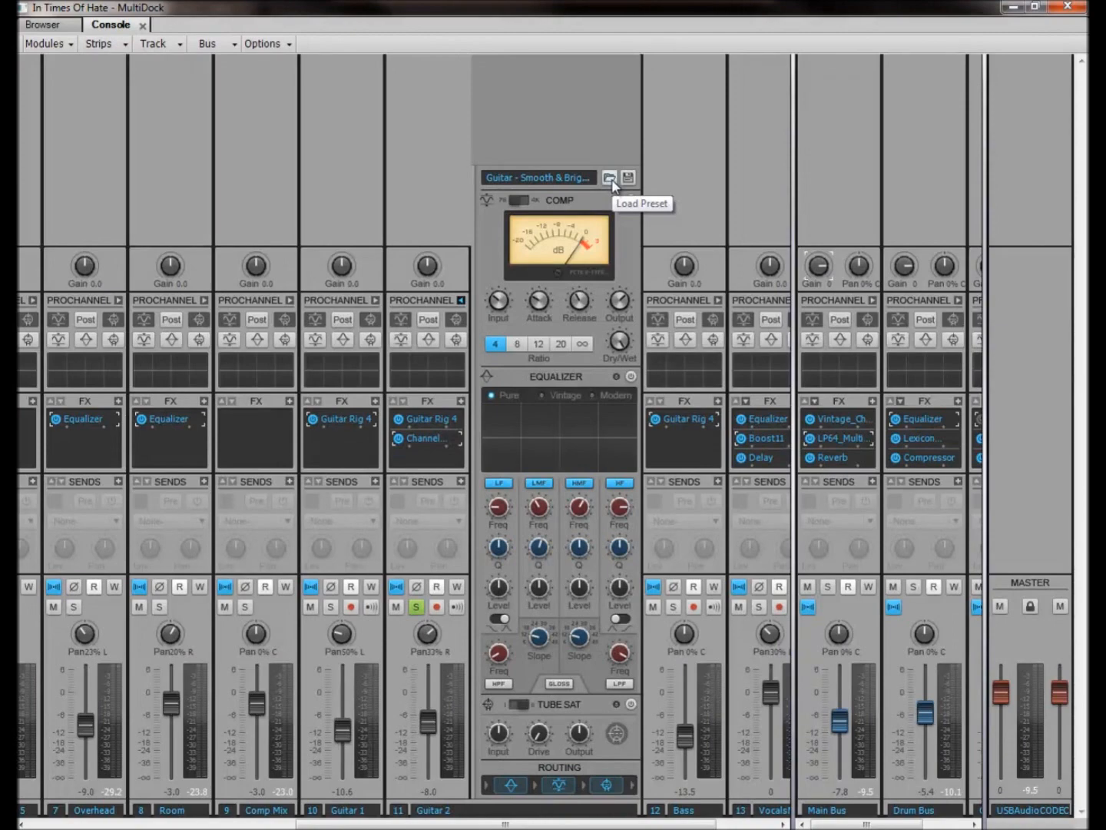
pyautogui.click(609, 177)
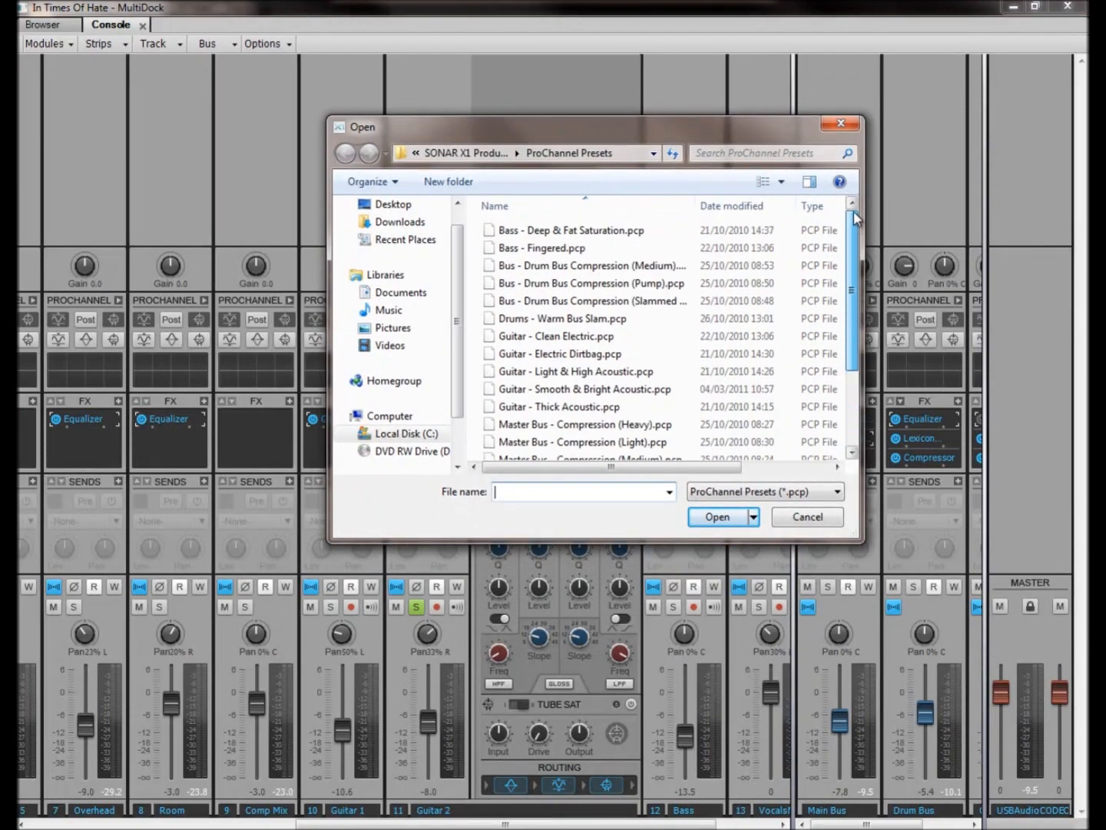
pyautogui.click(716, 516)
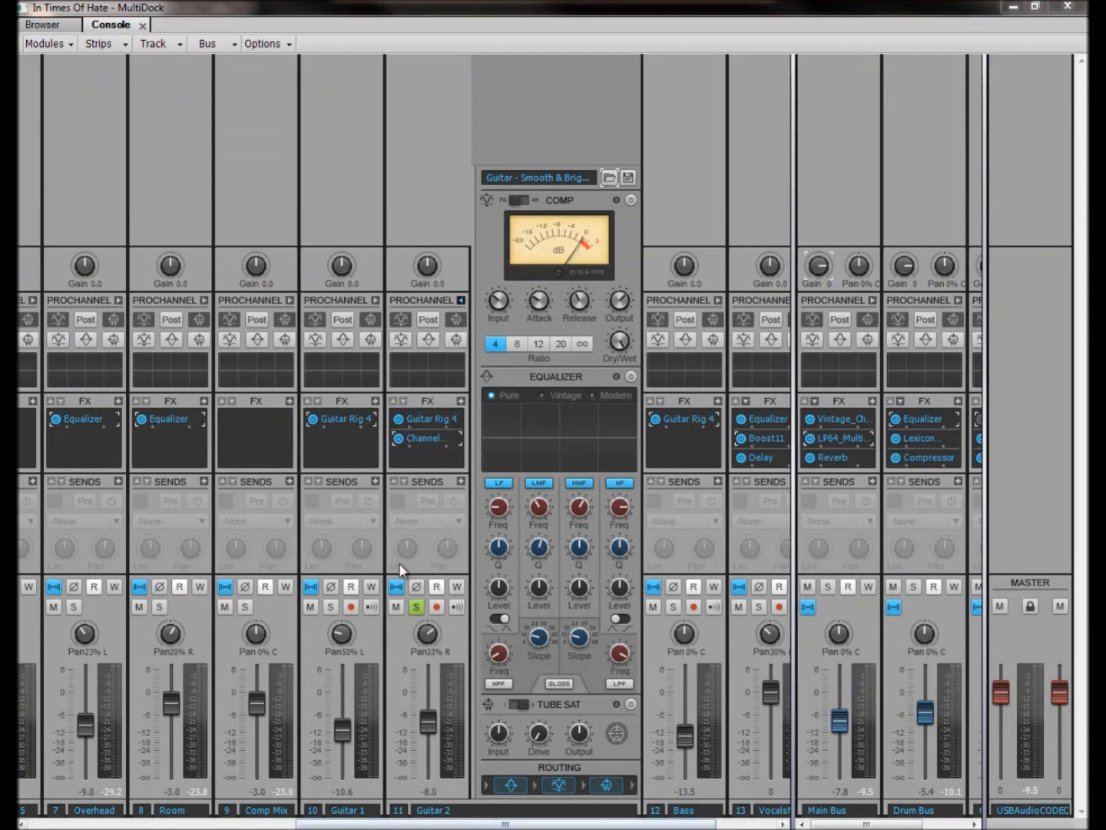
pyautogui.moveTo(441, 485)
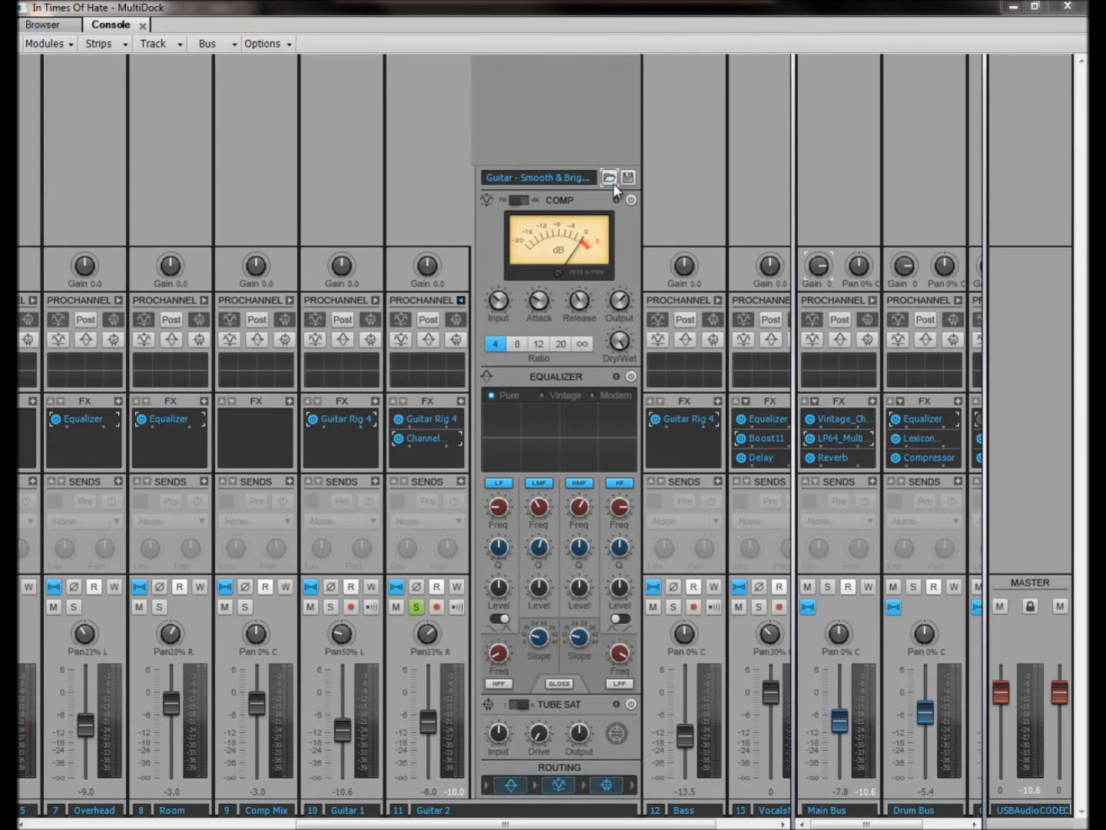
# Load 'Guitar - Smooth & Bright Acoustic.pcp' from the ProChannel Presets folder onto Guitar 2.
pyautogui.click(609, 177)
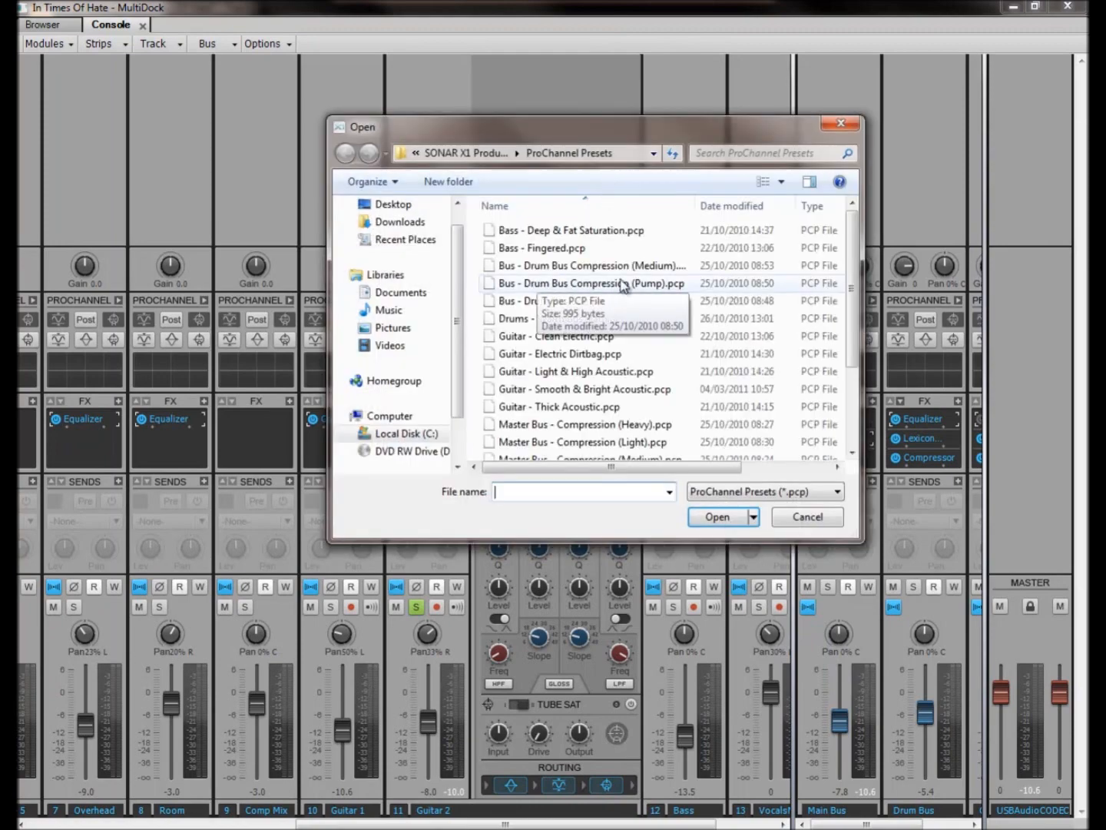
pyautogui.scroll(-3)
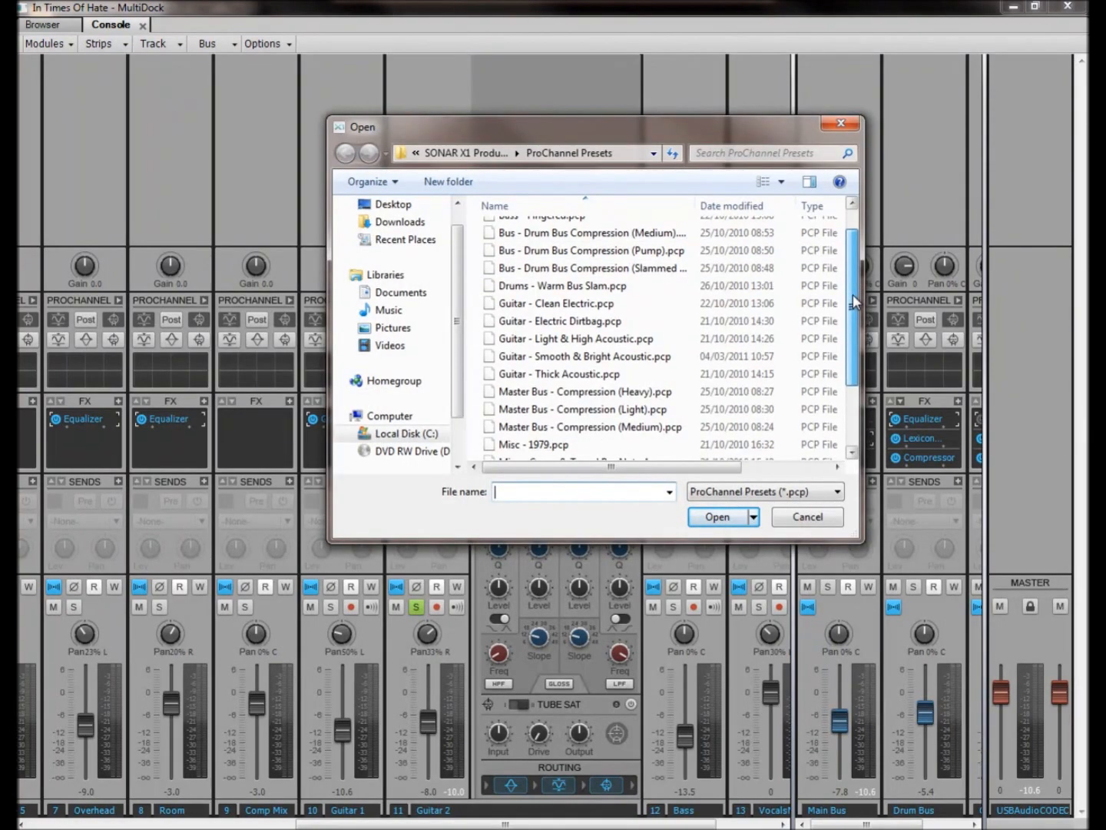
pyautogui.scroll(-3)
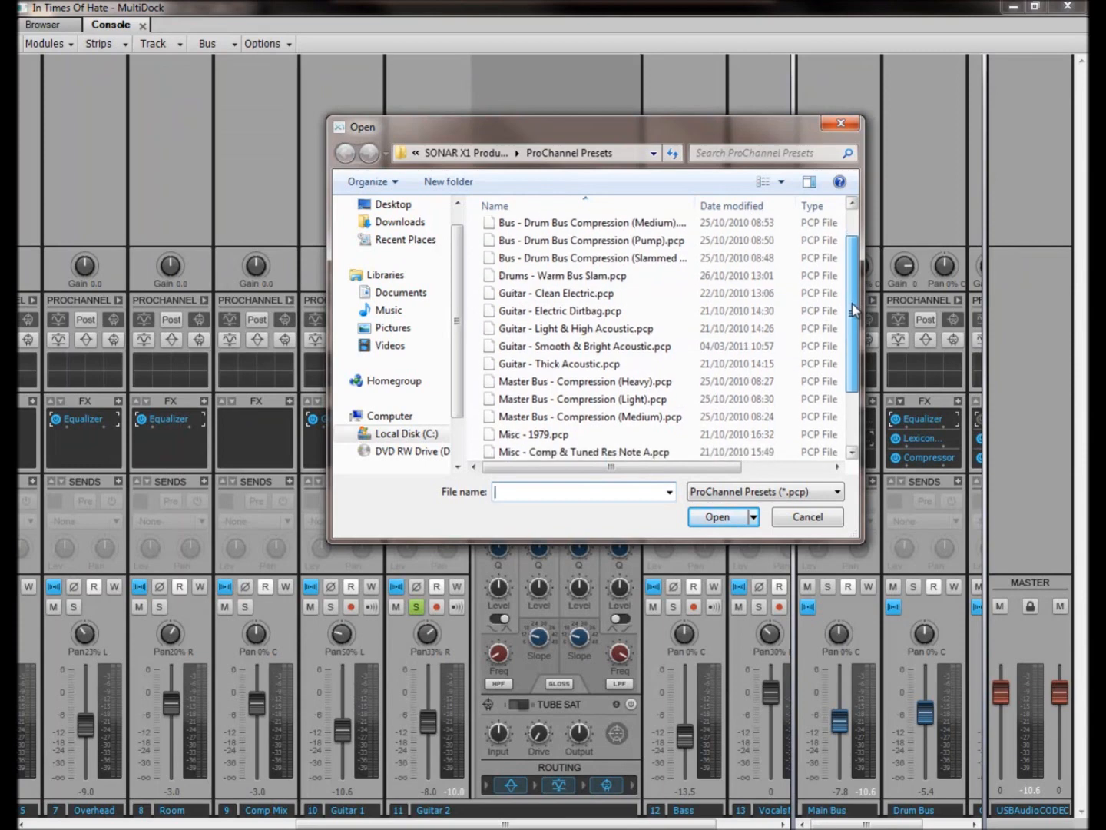
pyautogui.scroll(-3)
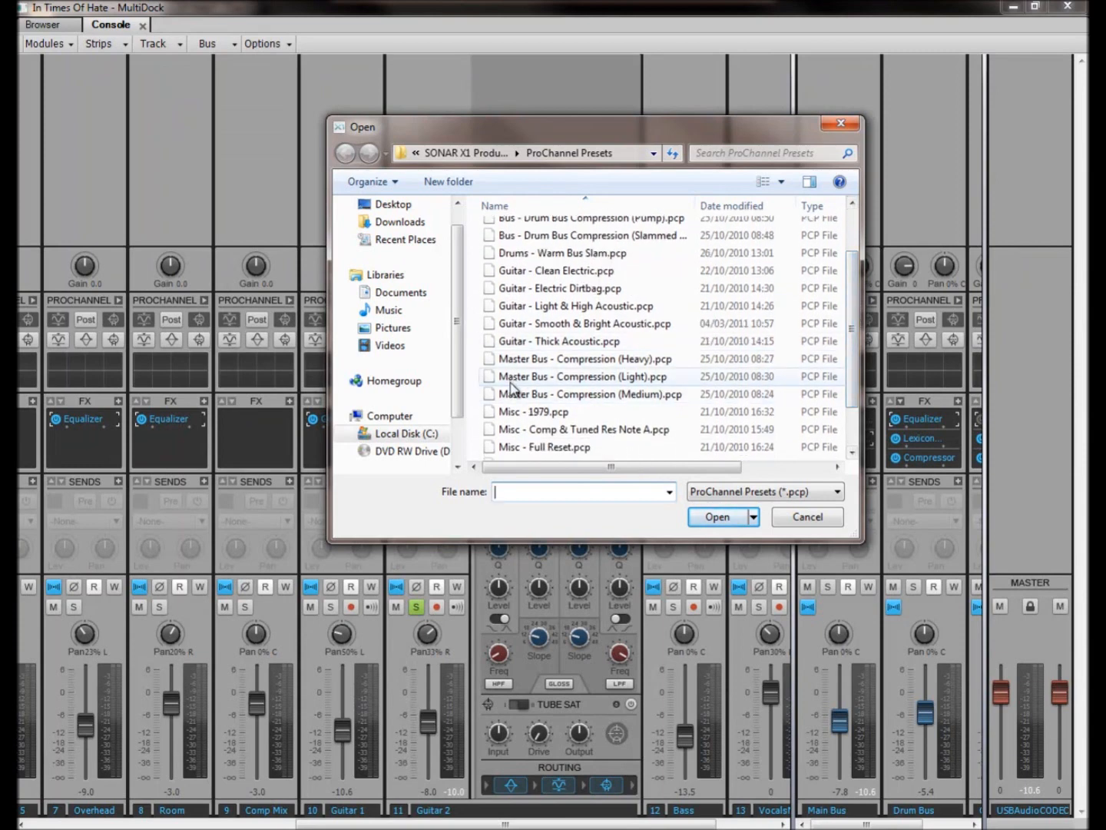
pyautogui.click(584, 323)
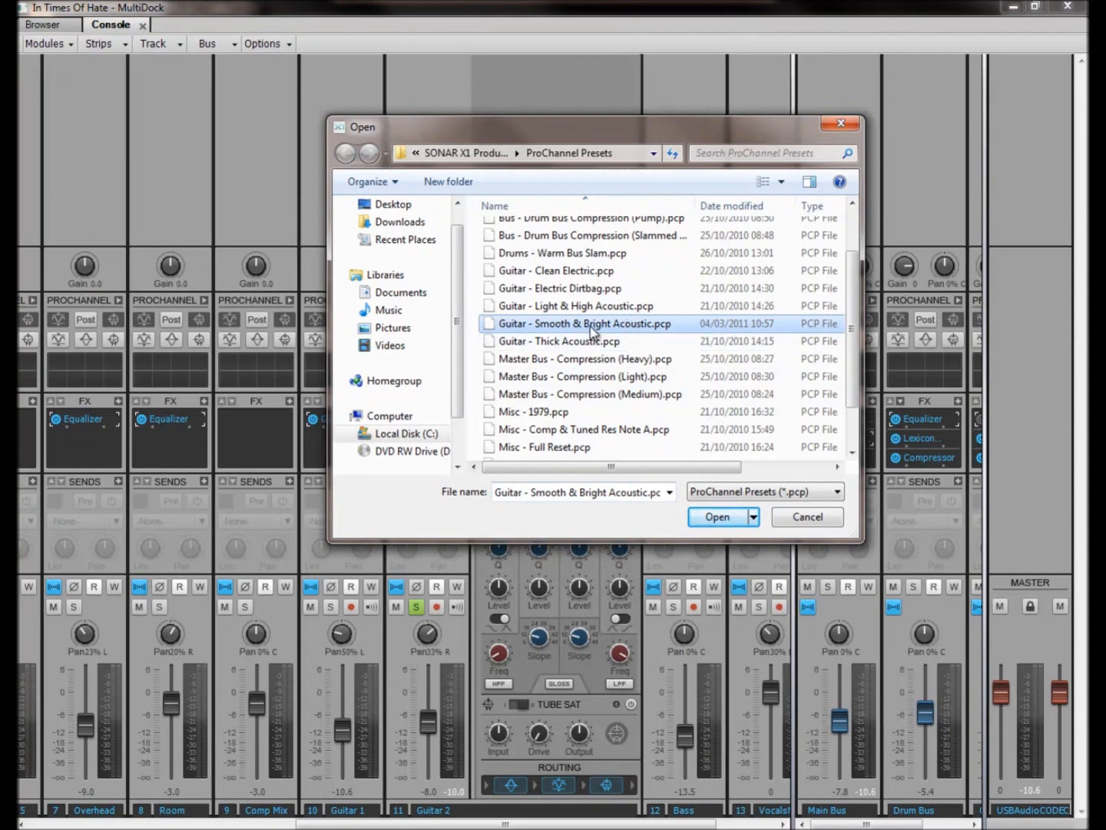
pyautogui.click(717, 516)
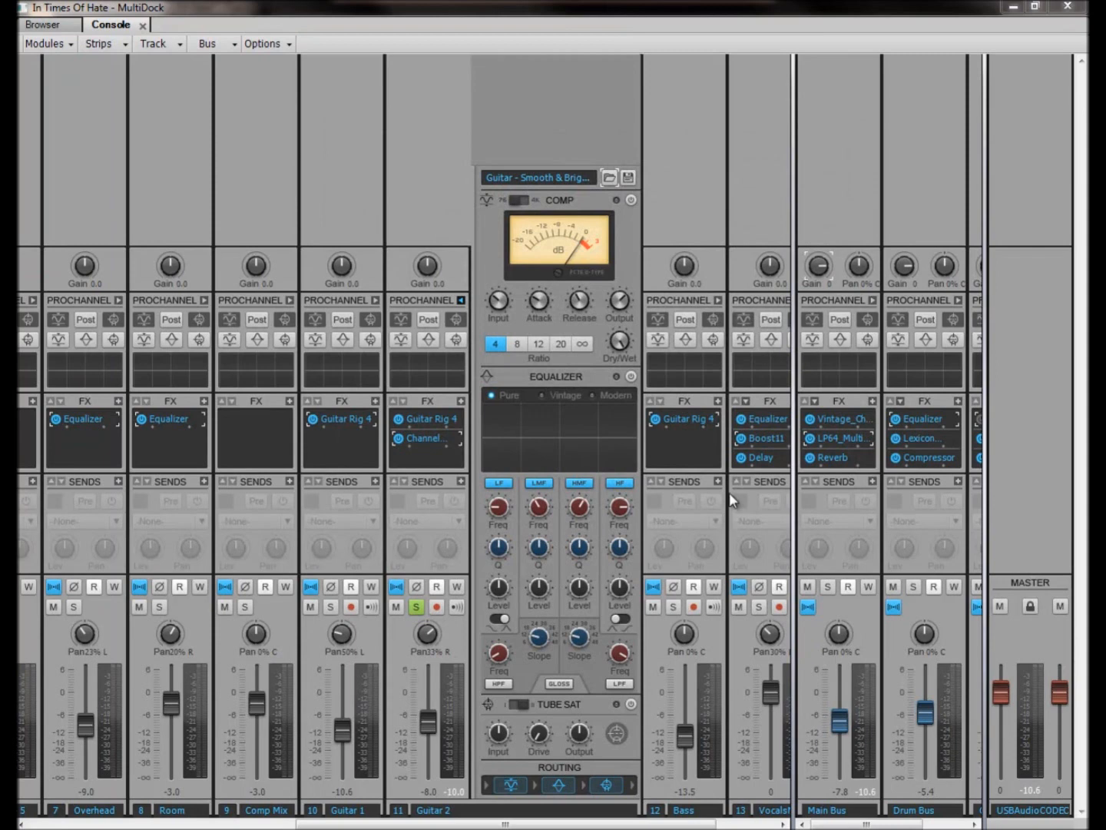
pyautogui.moveTo(565, 611)
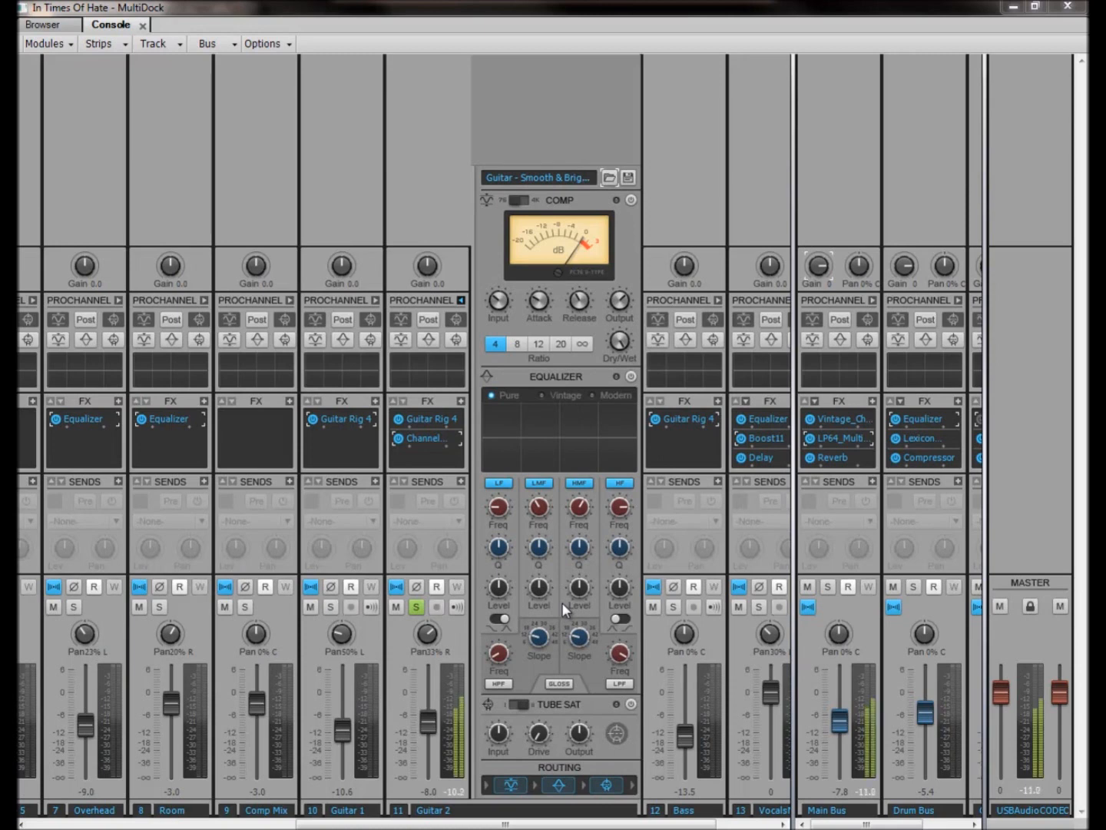
pyautogui.moveTo(498, 620)
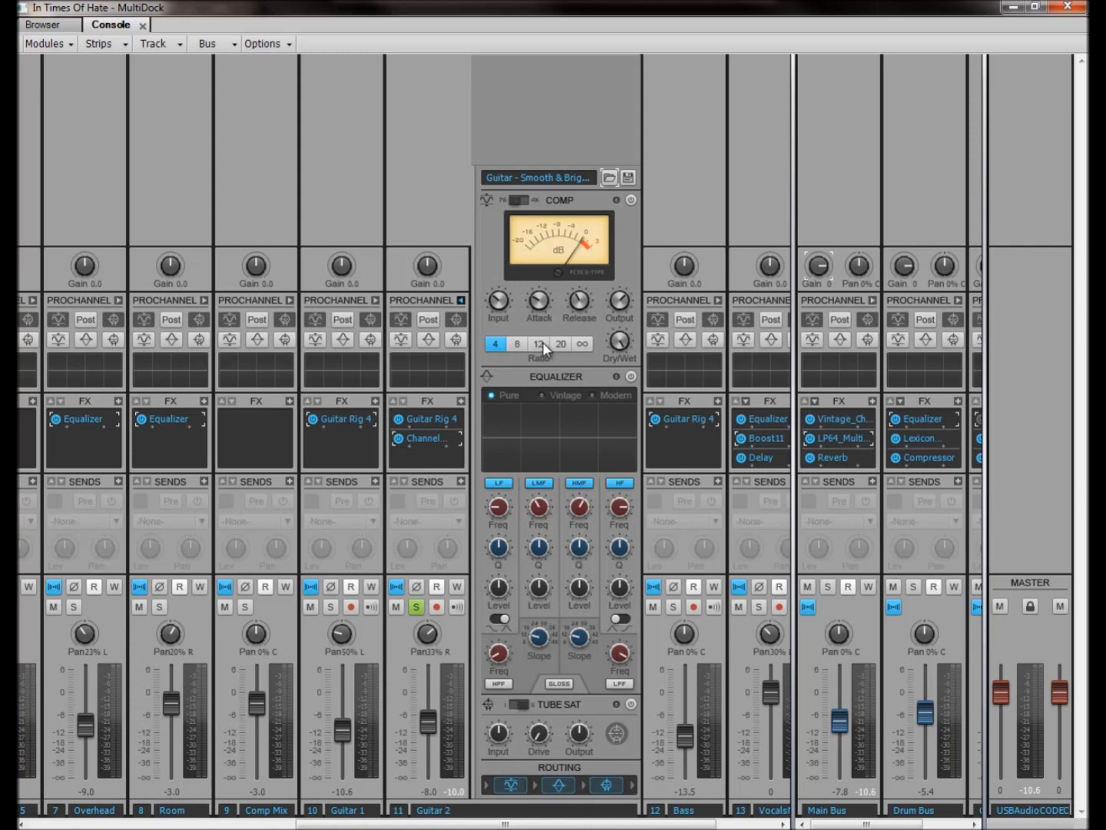
pyautogui.moveTo(543, 351)
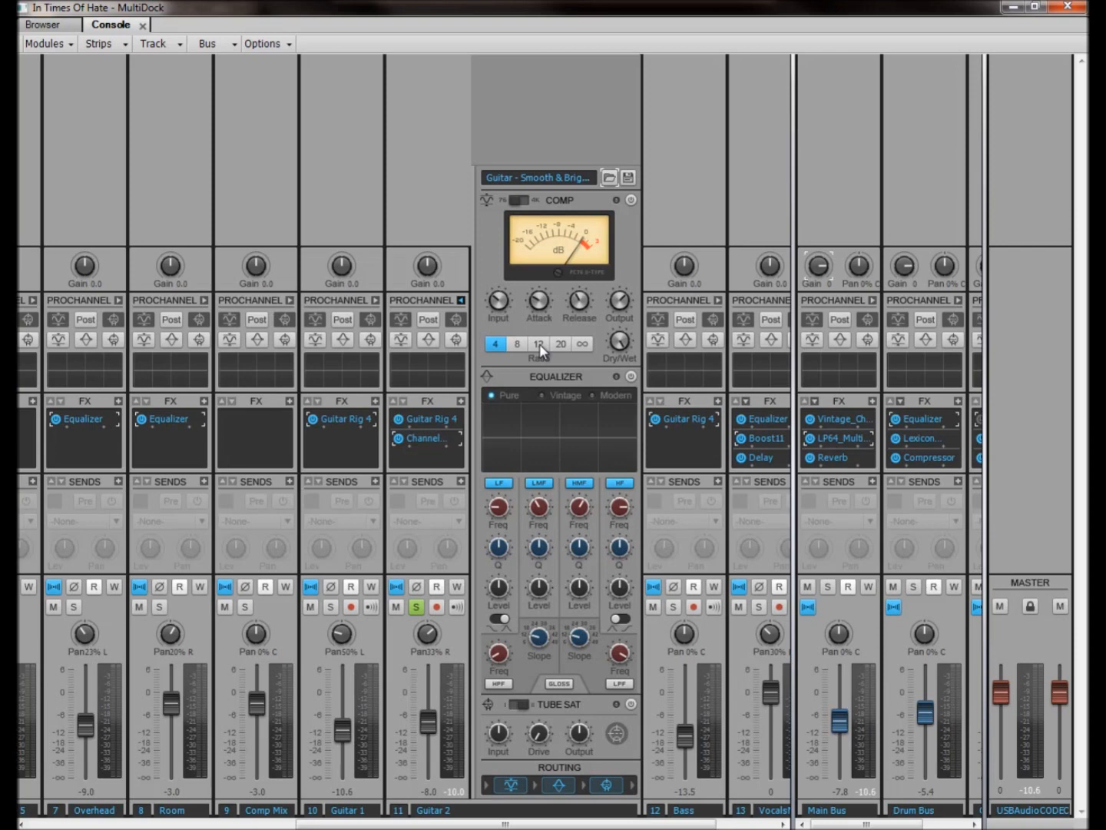
pyautogui.moveTo(637, 223)
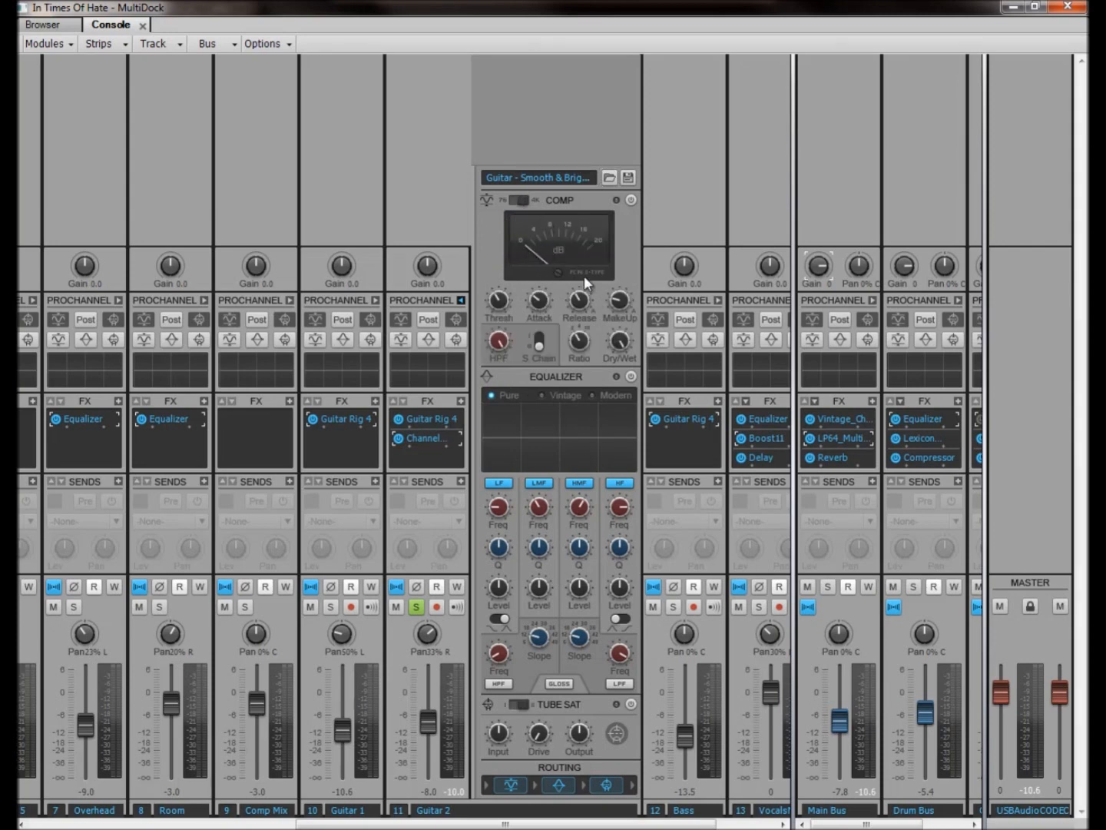
pyautogui.moveTo(572, 291)
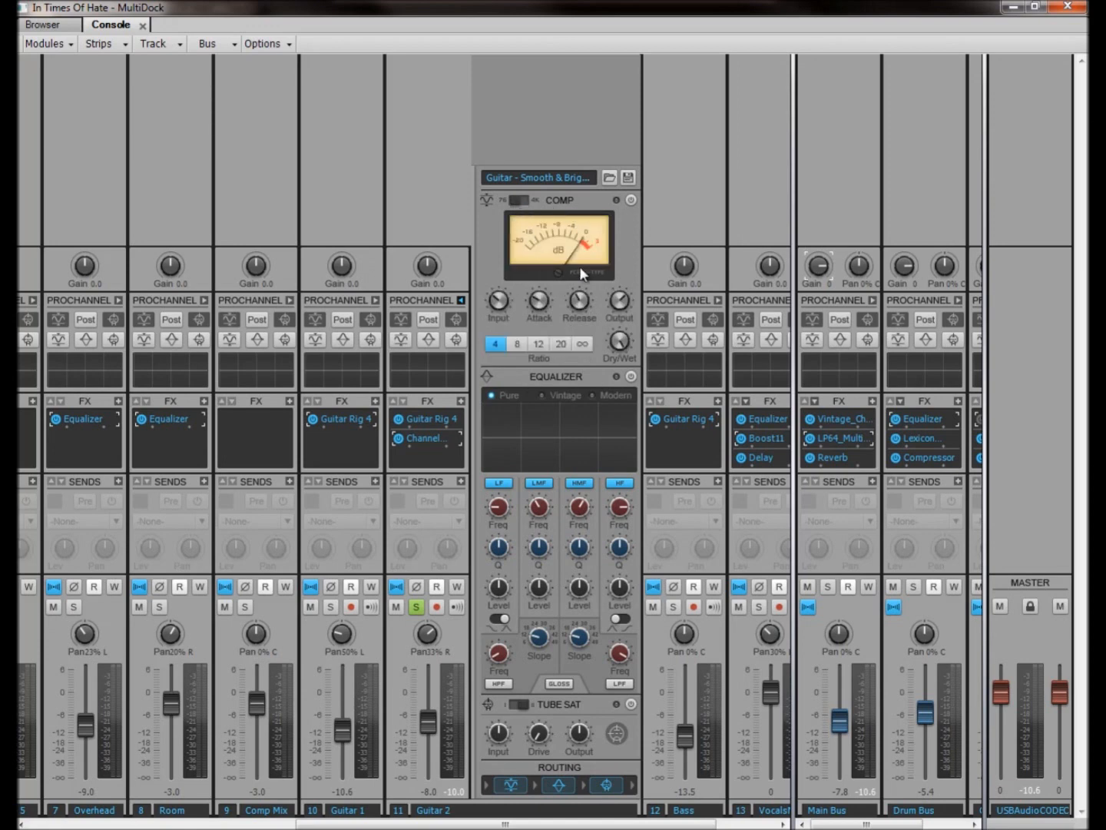
pyautogui.click(518, 205)
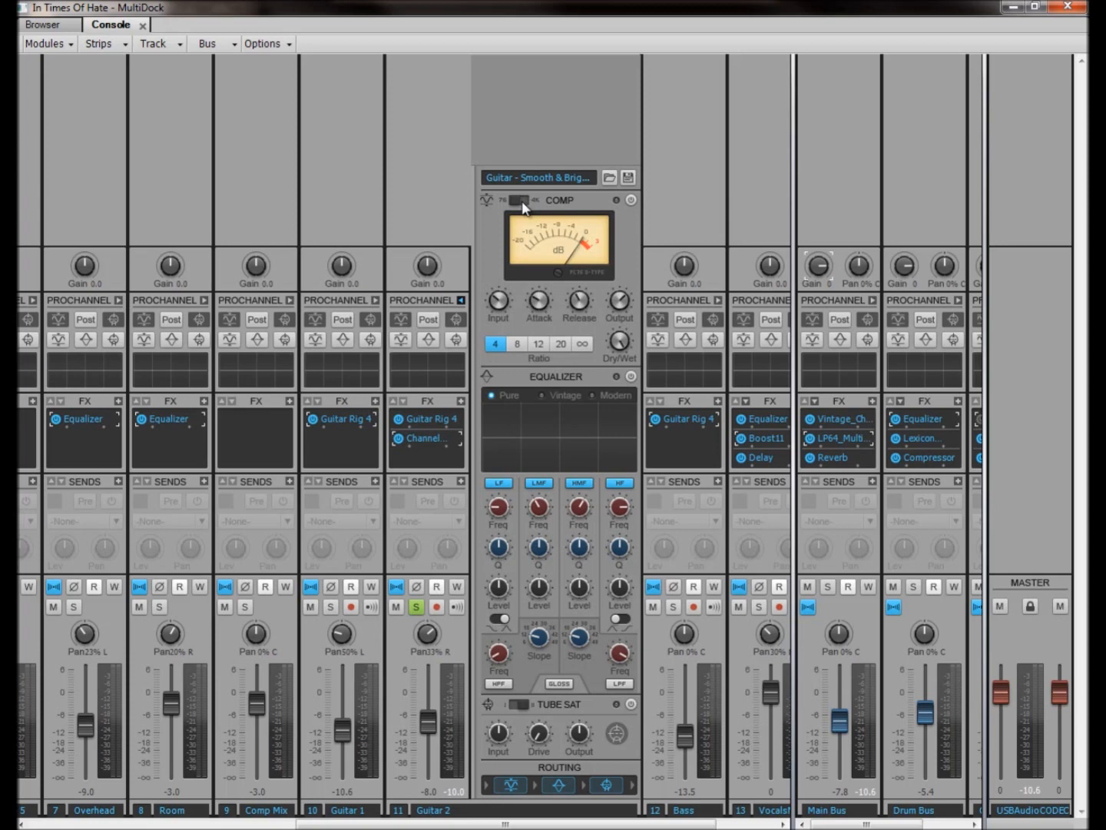
pyautogui.moveTo(565, 403)
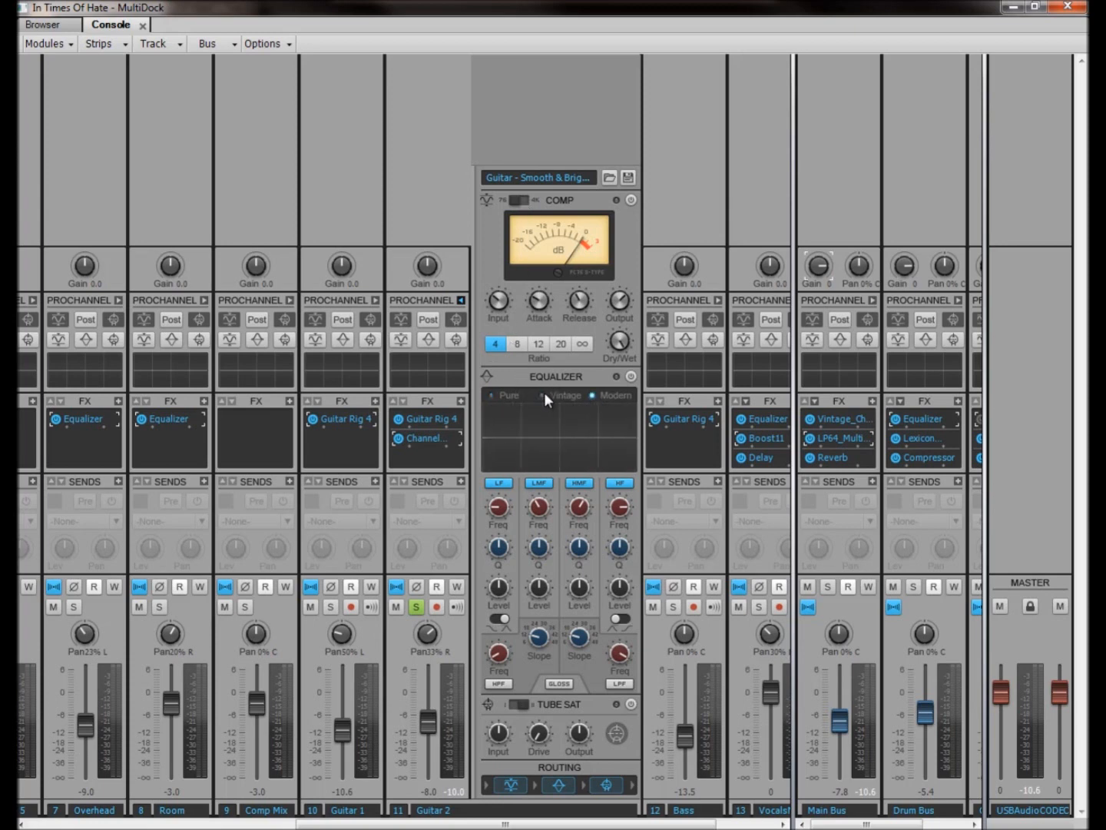
pyautogui.click(491, 395)
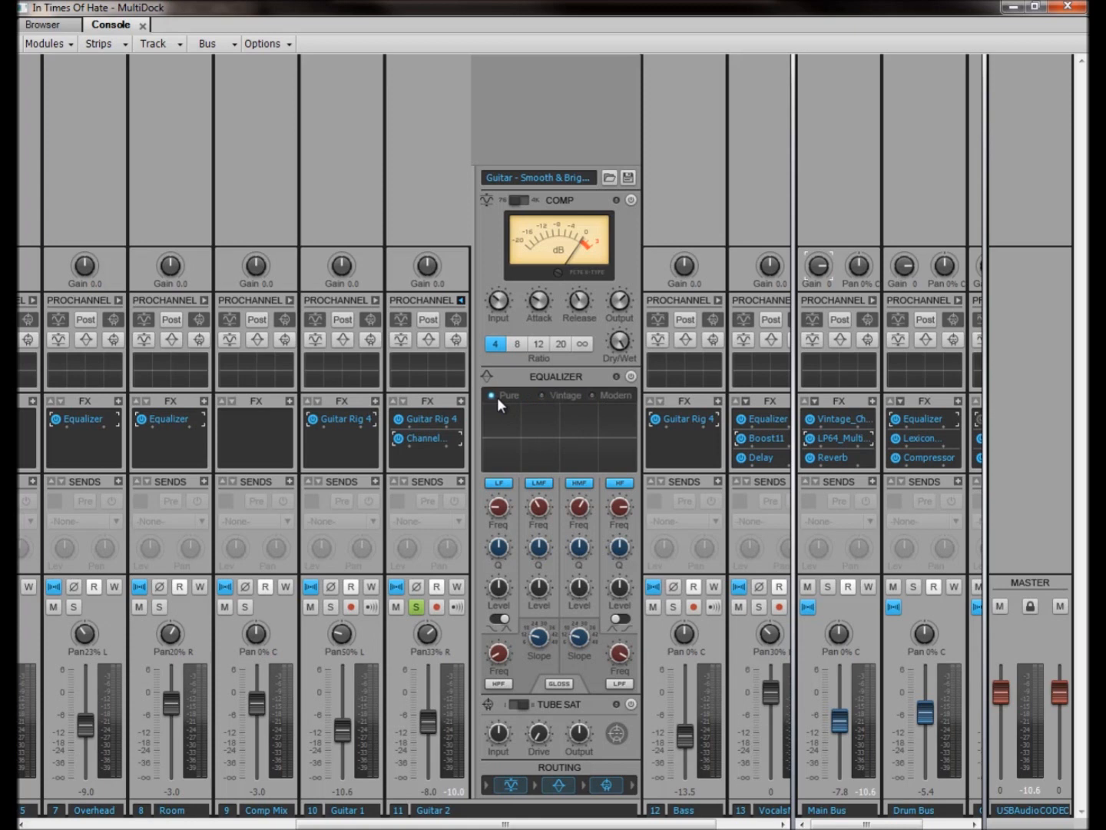
pyautogui.moveTo(549, 521)
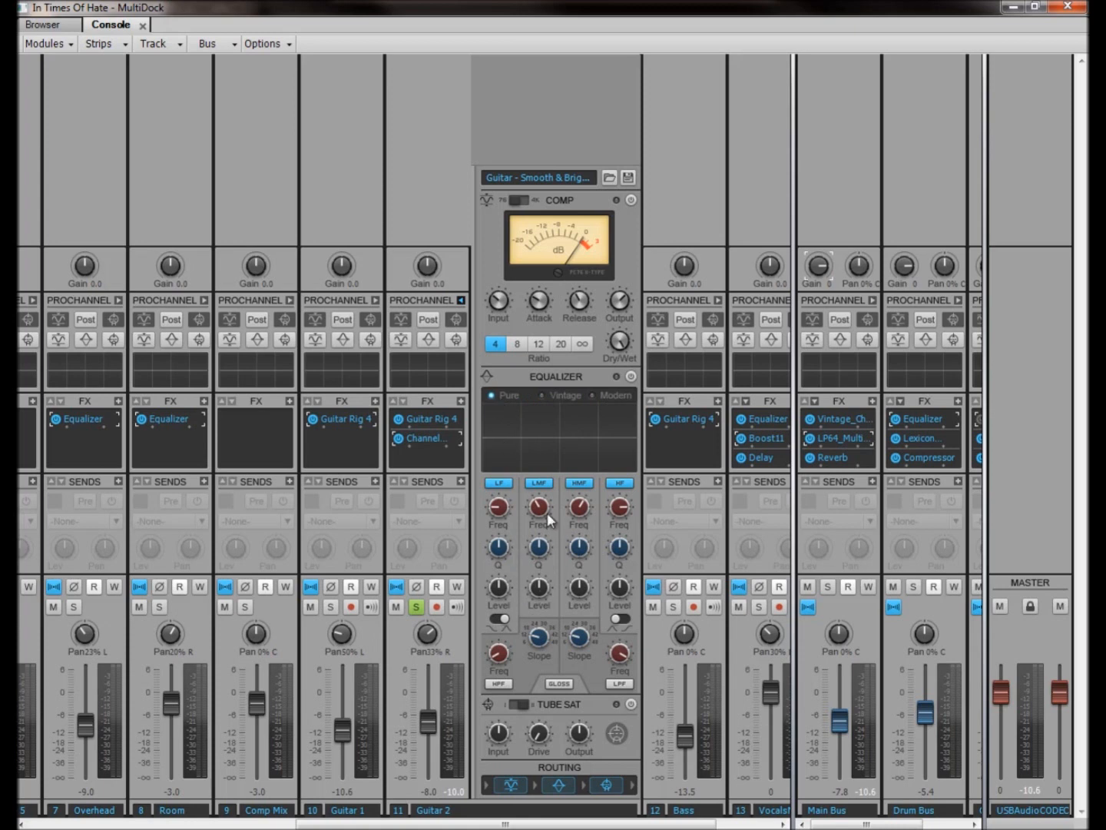
pyautogui.moveTo(496, 562)
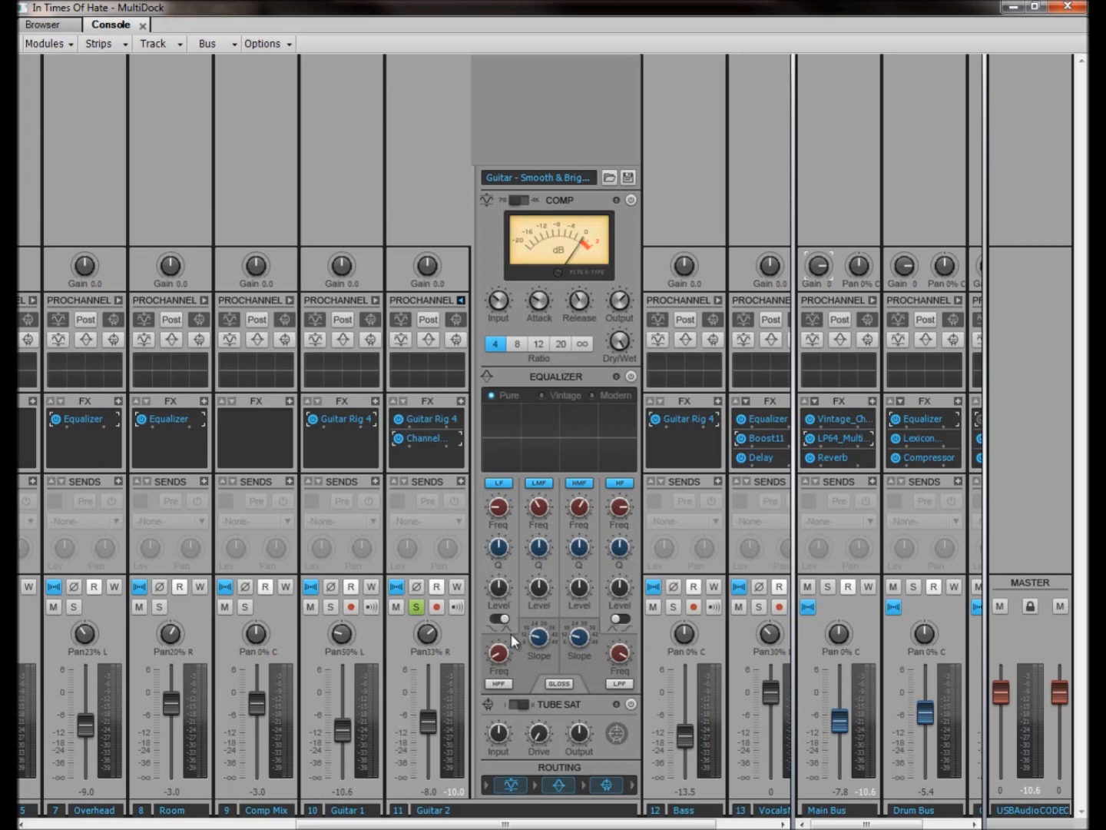
pyautogui.moveTo(679, 620)
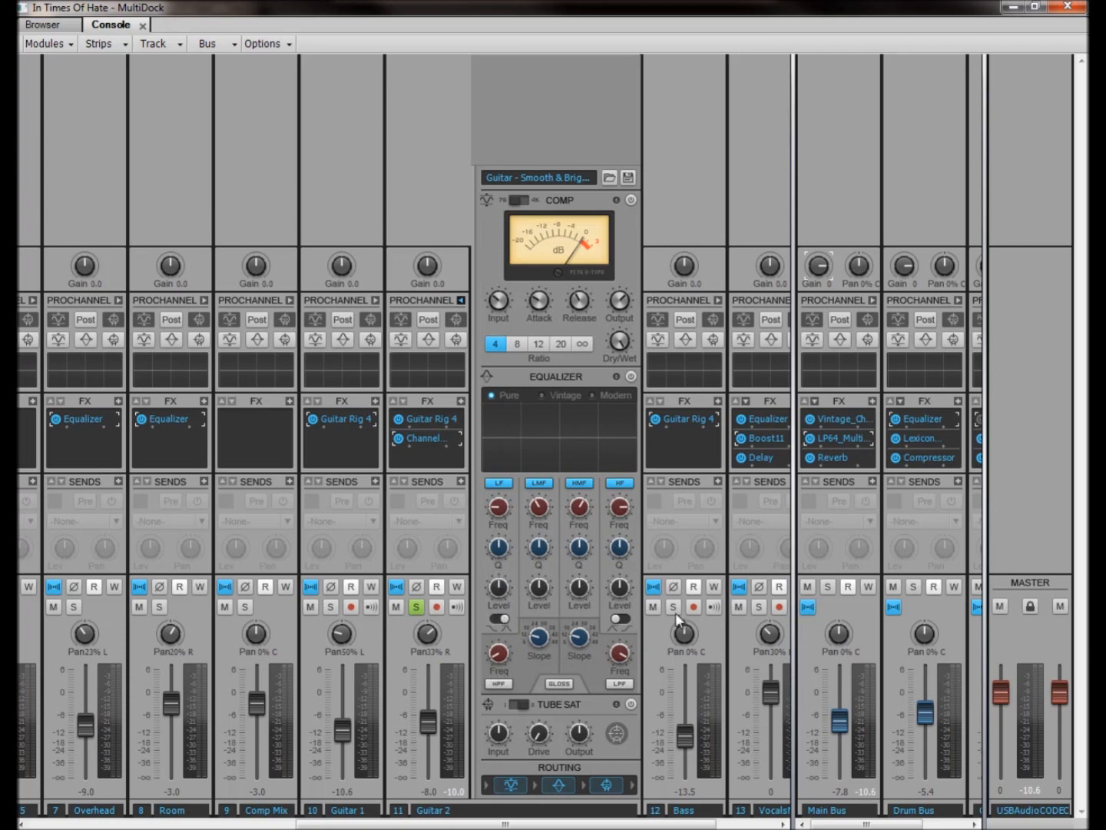
pyautogui.moveTo(673, 607)
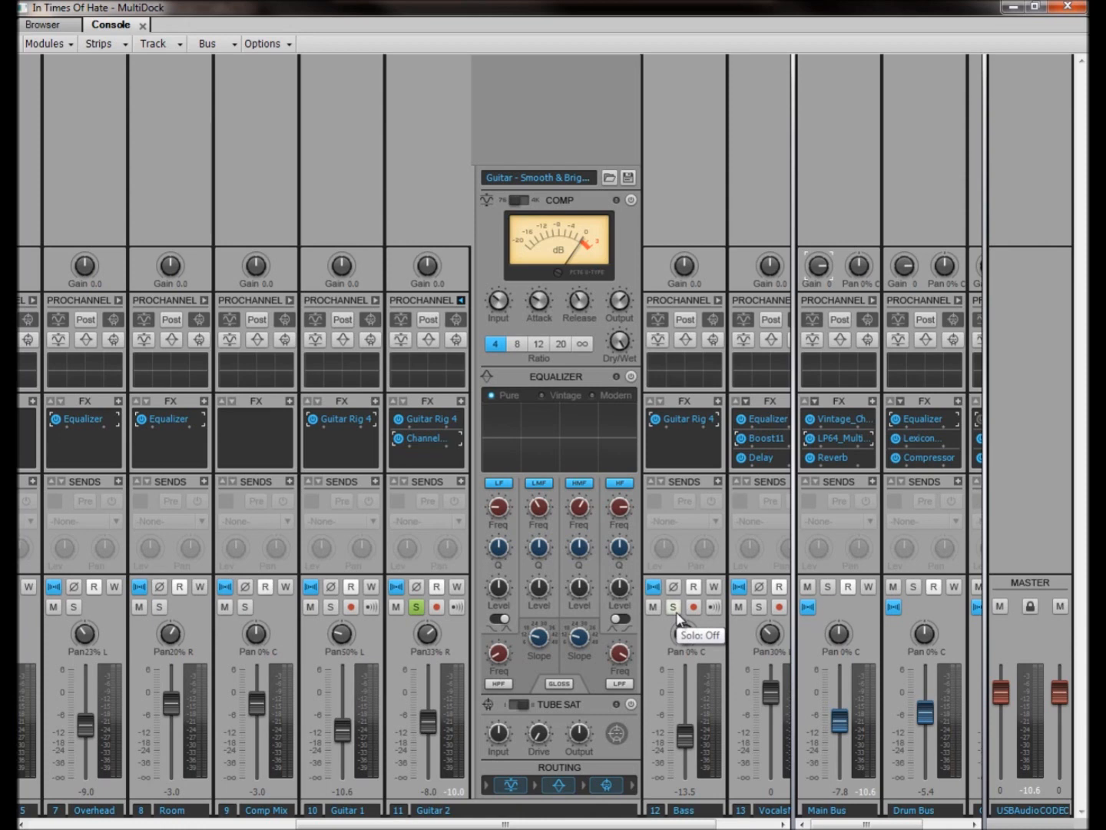
pyautogui.moveTo(642, 596)
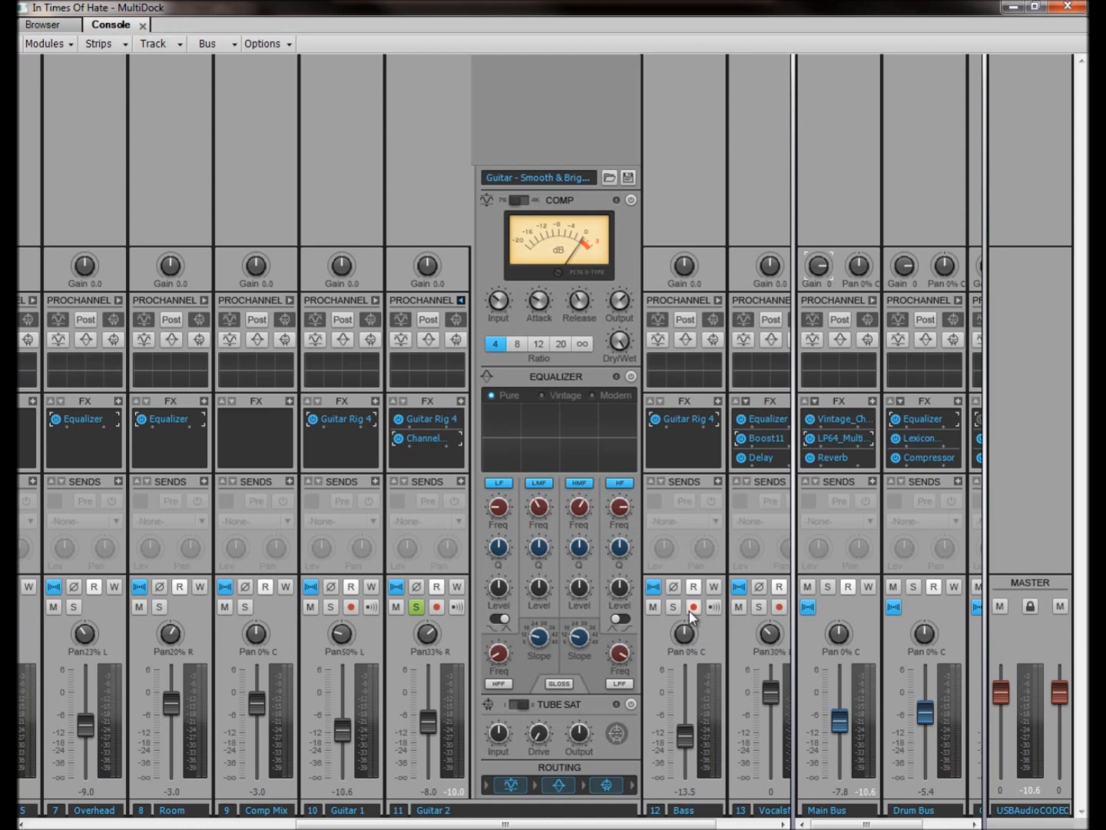
pyautogui.moveTo(702, 615)
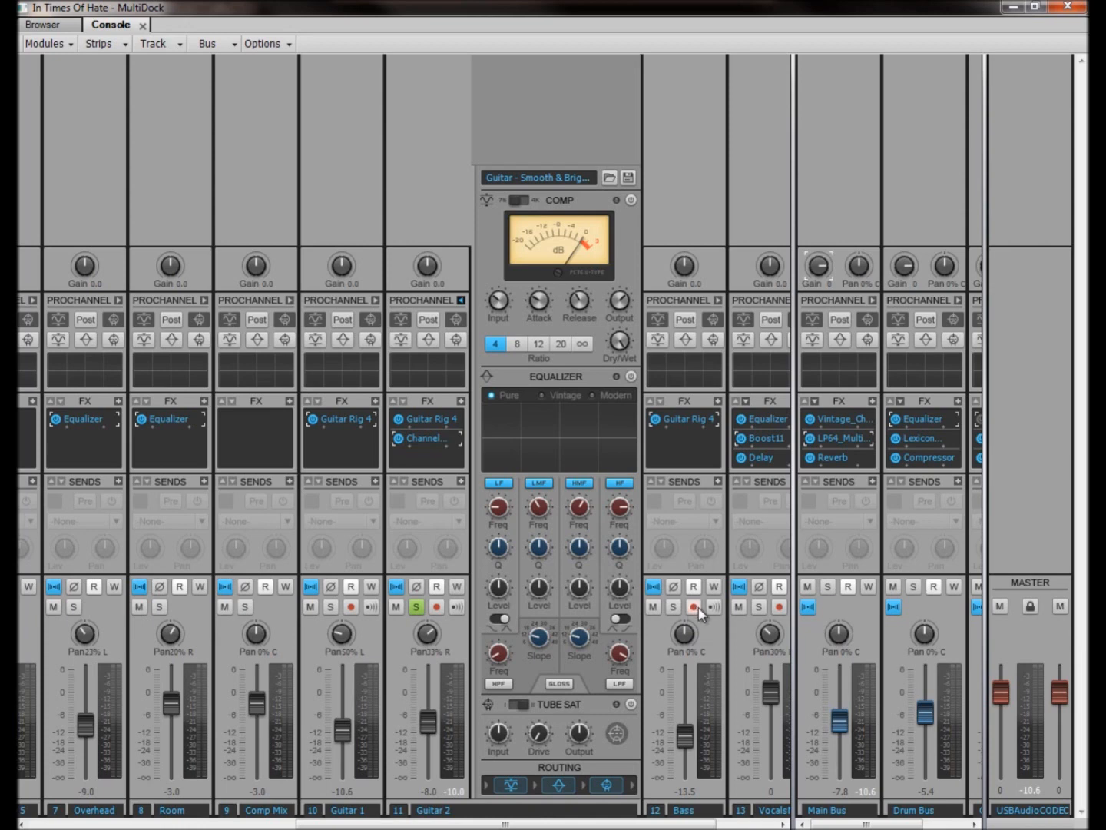